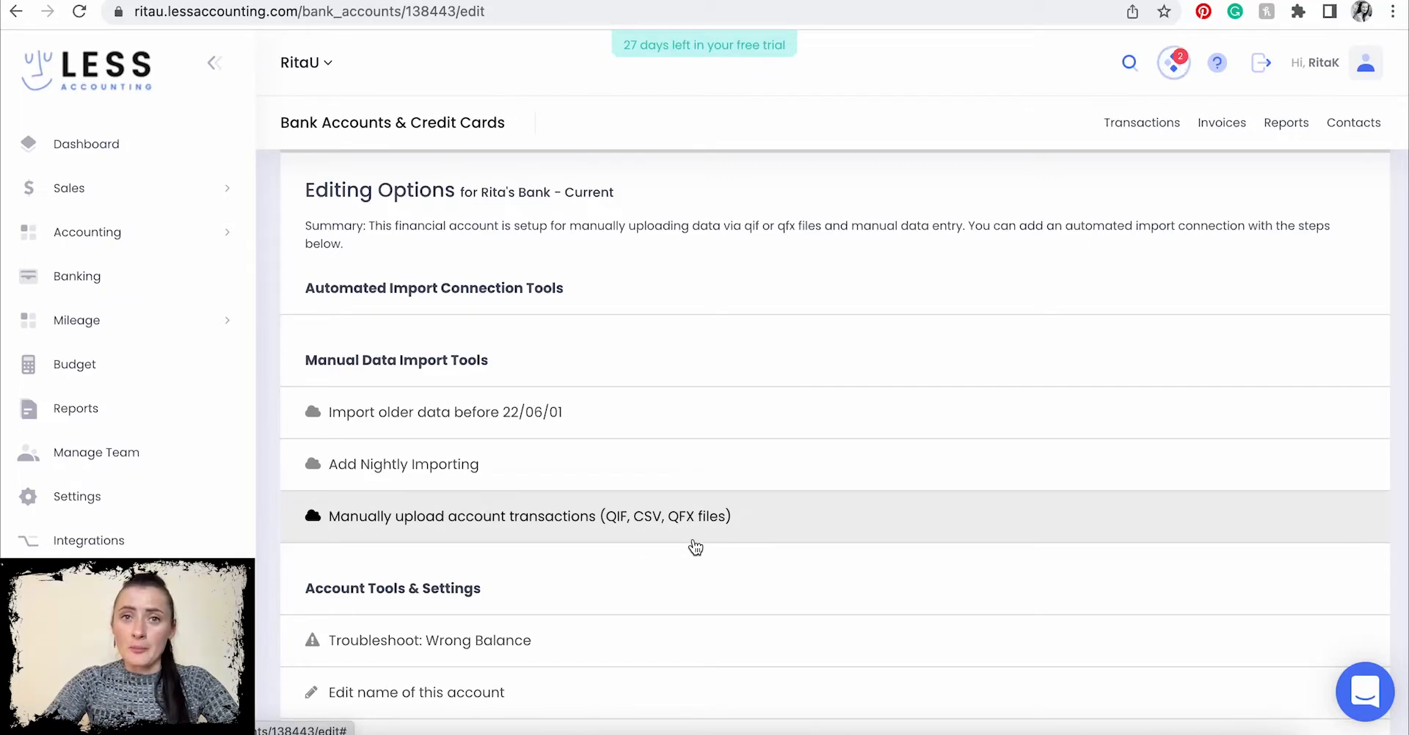
mouse_move(690, 535)
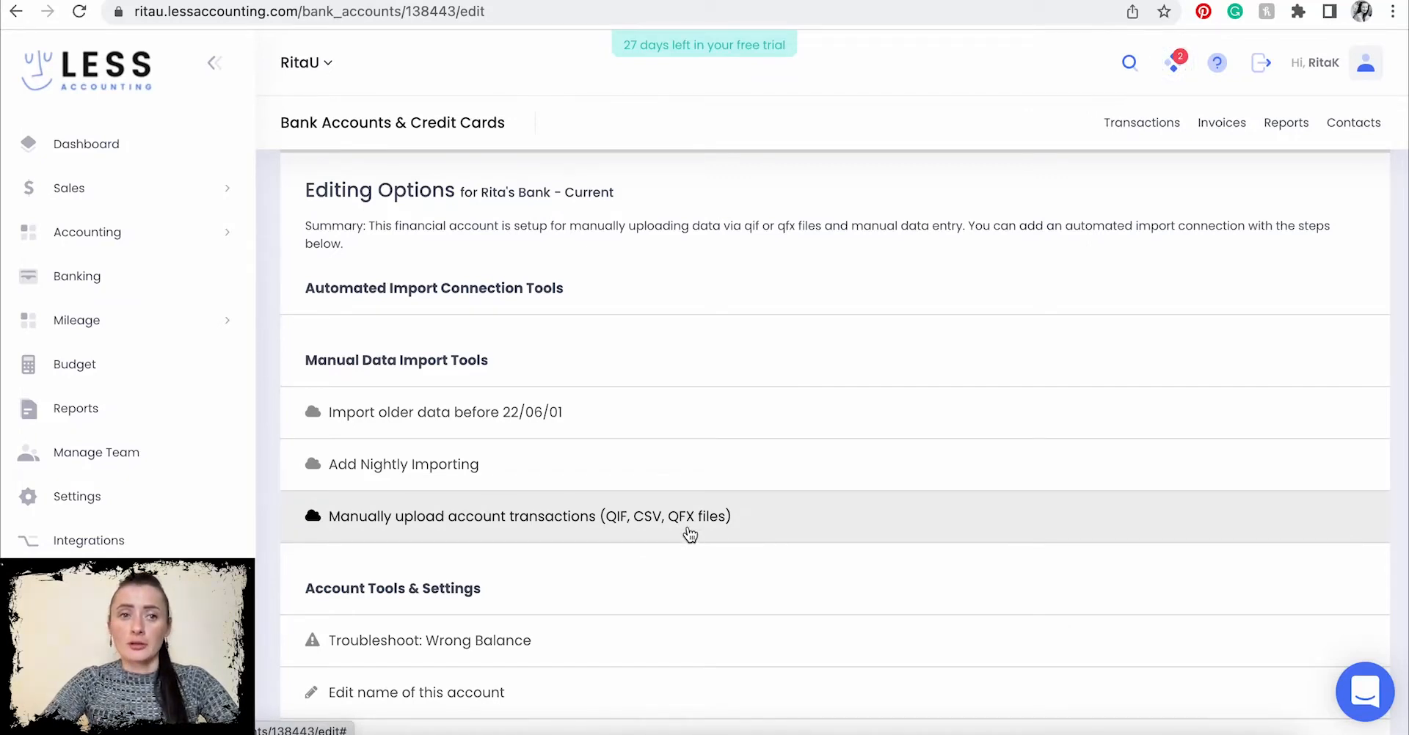
mouse_move(367, 531)
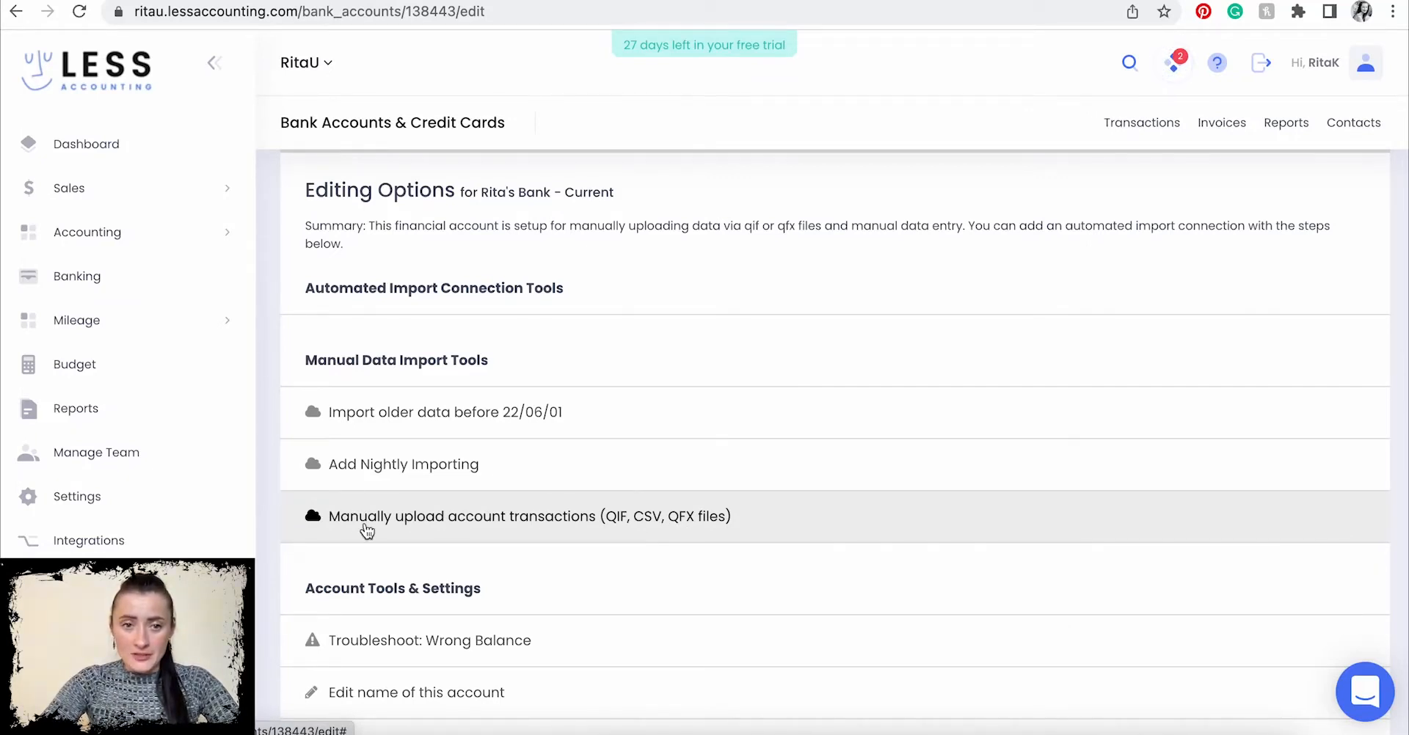
Reveal the manual QIF/CSV/QFX upload section for Rita's Bank – Current and scroll to its help tip.
left_click(530, 516)
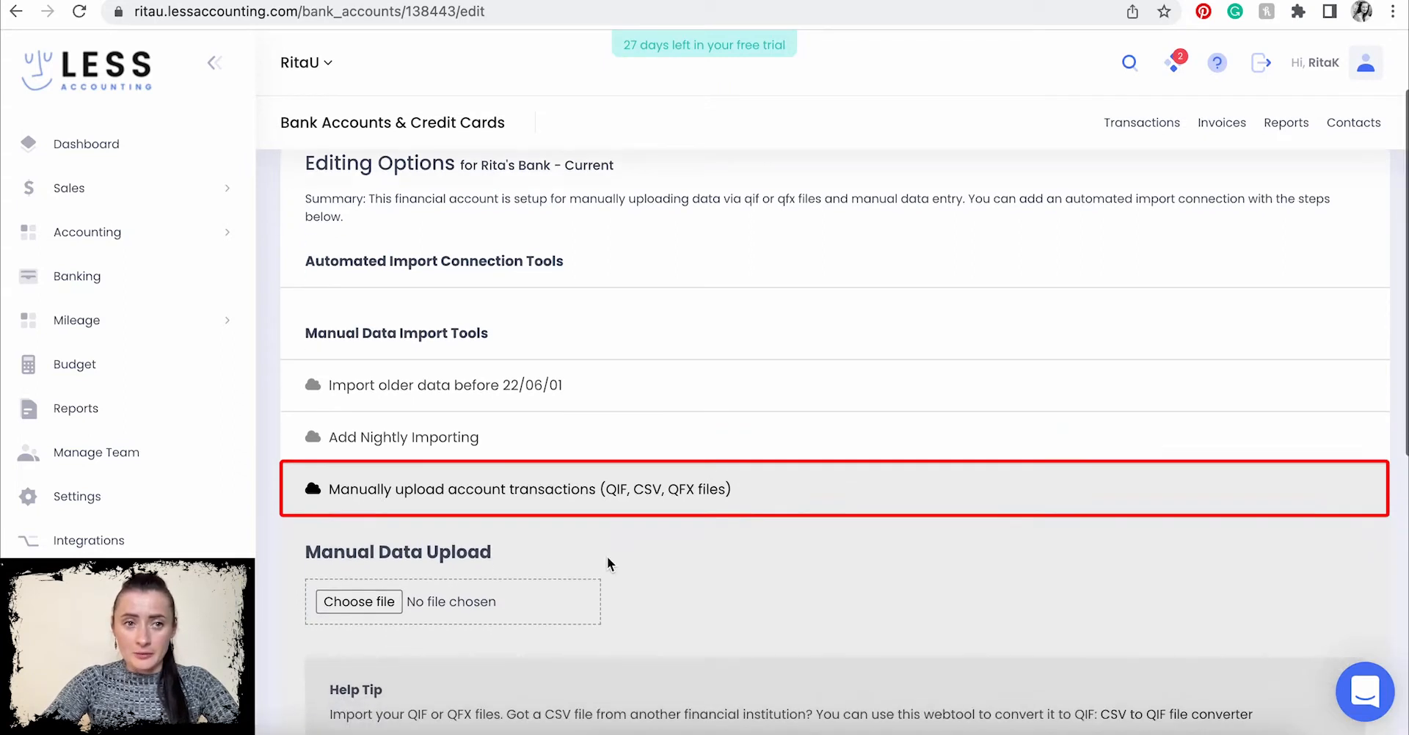
scroll("down", 3)
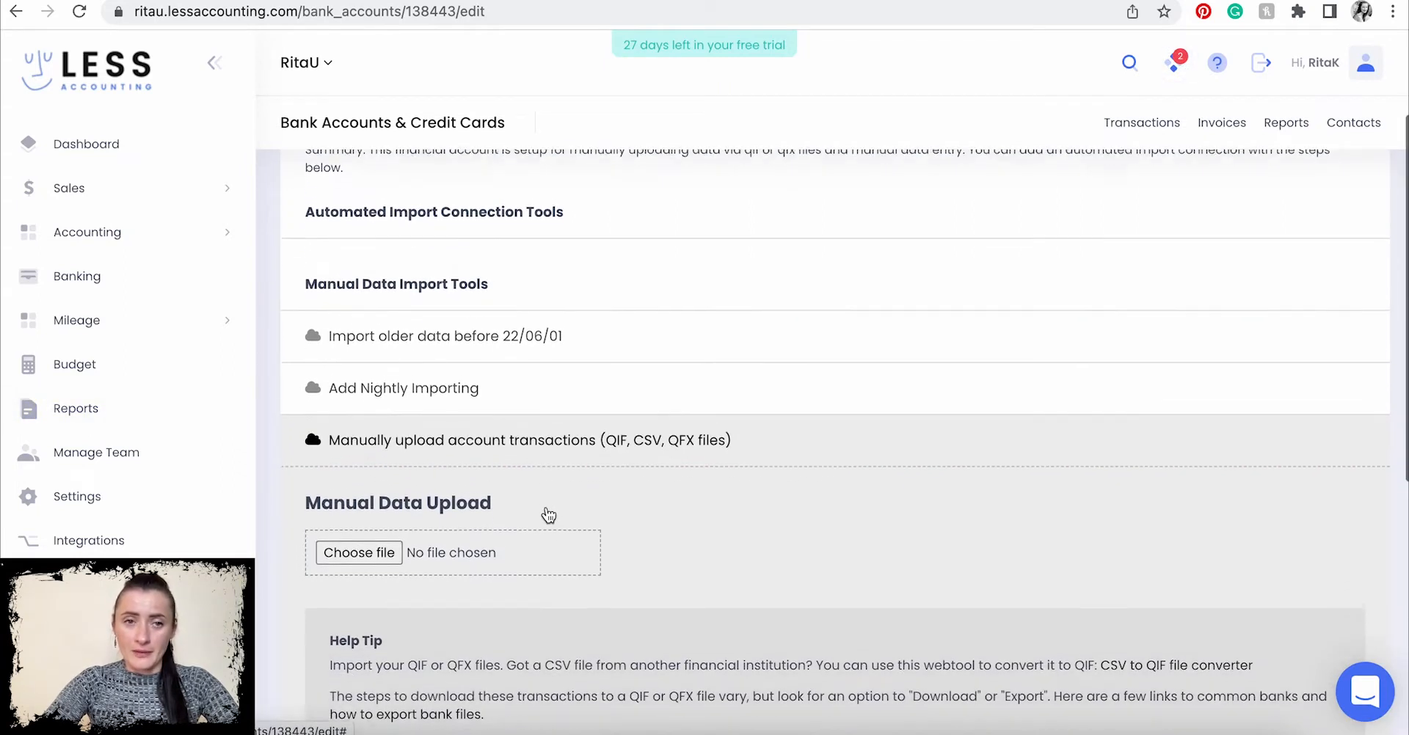
scroll("down", 3)
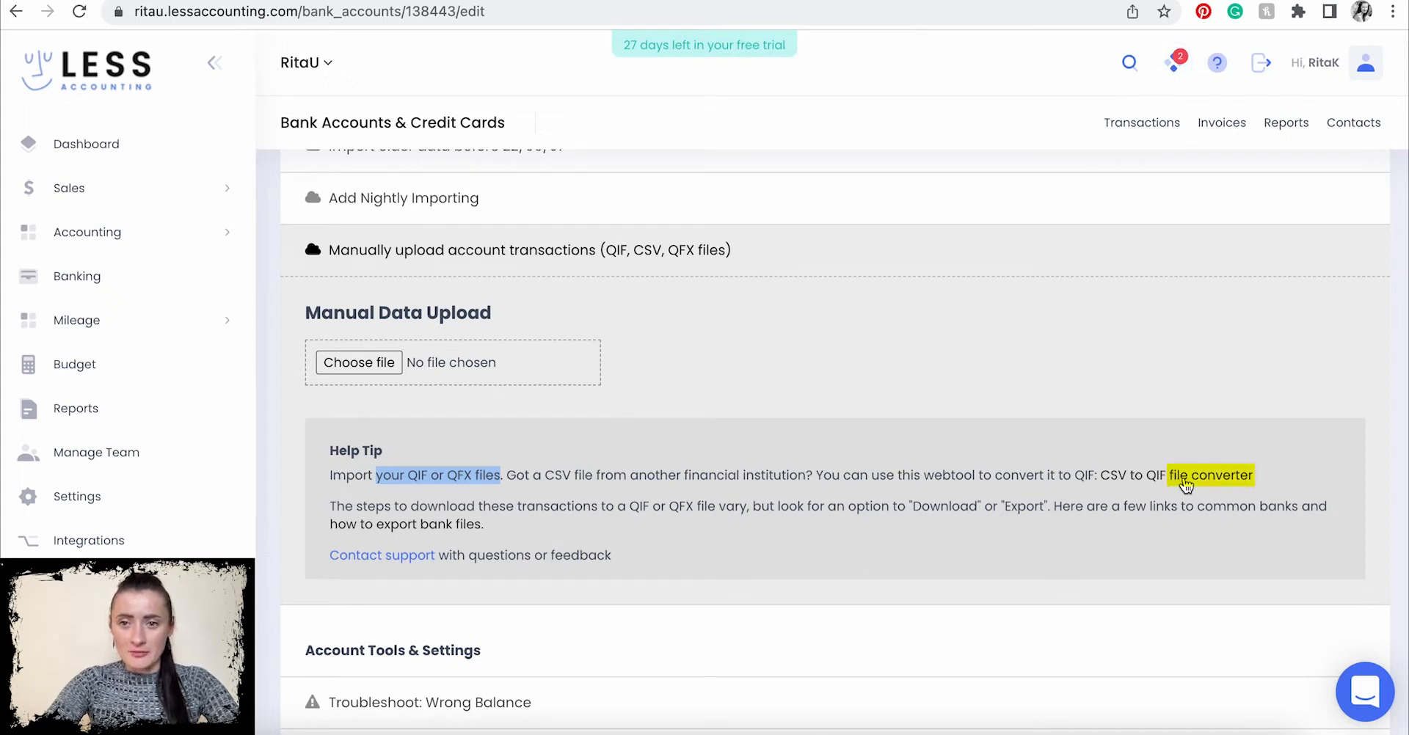
Follow the 'CSV to QIF file converter' link and go to csvconverter.biz's HOME page.
left_click(1209, 475)
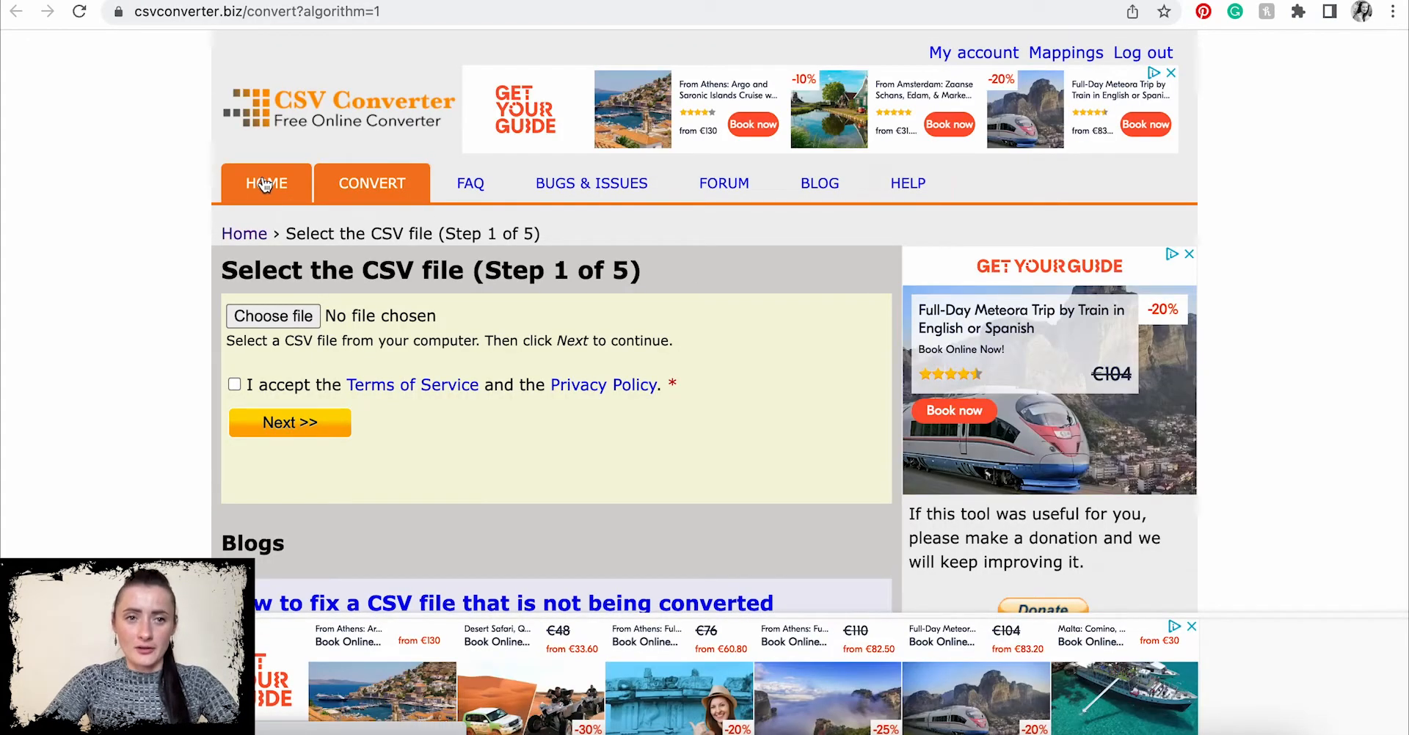
left_click(266, 184)
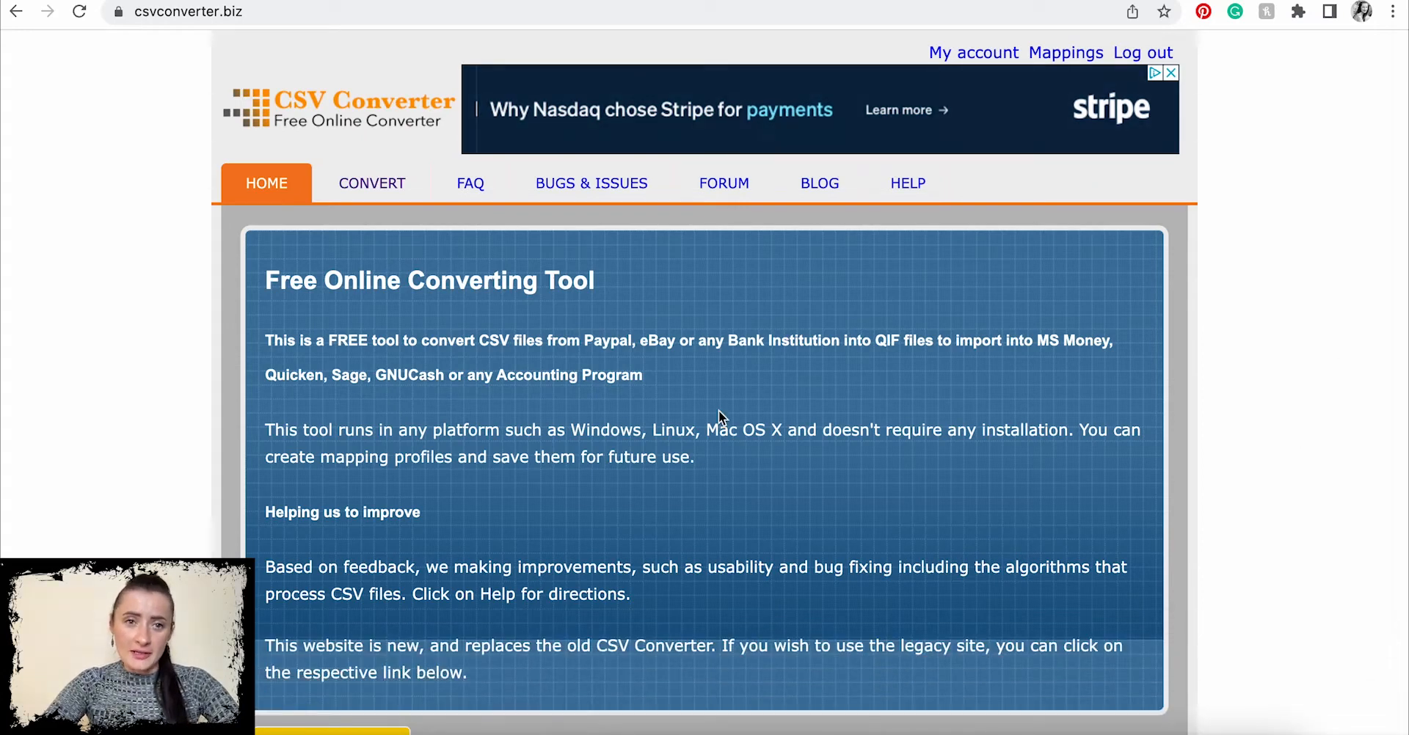
mouse_move(424, 228)
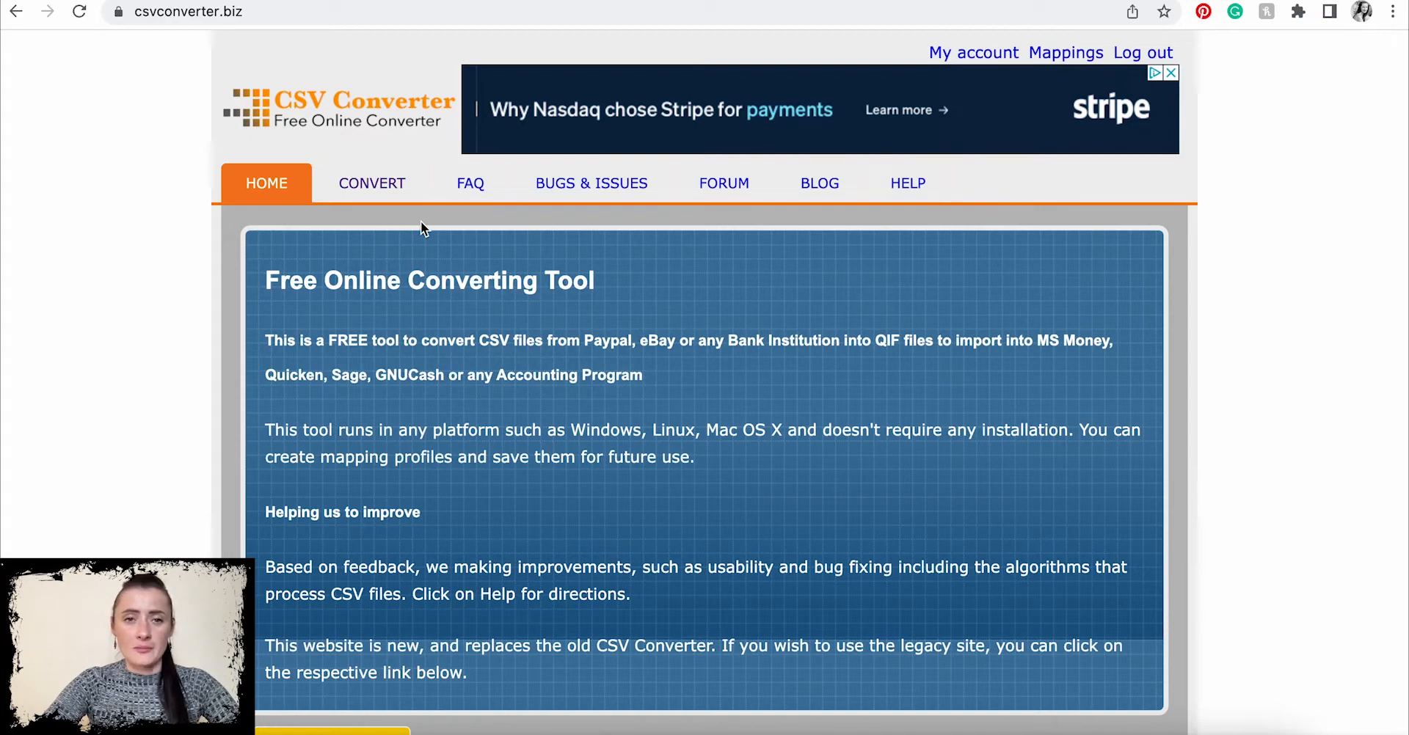
mouse_move(372, 183)
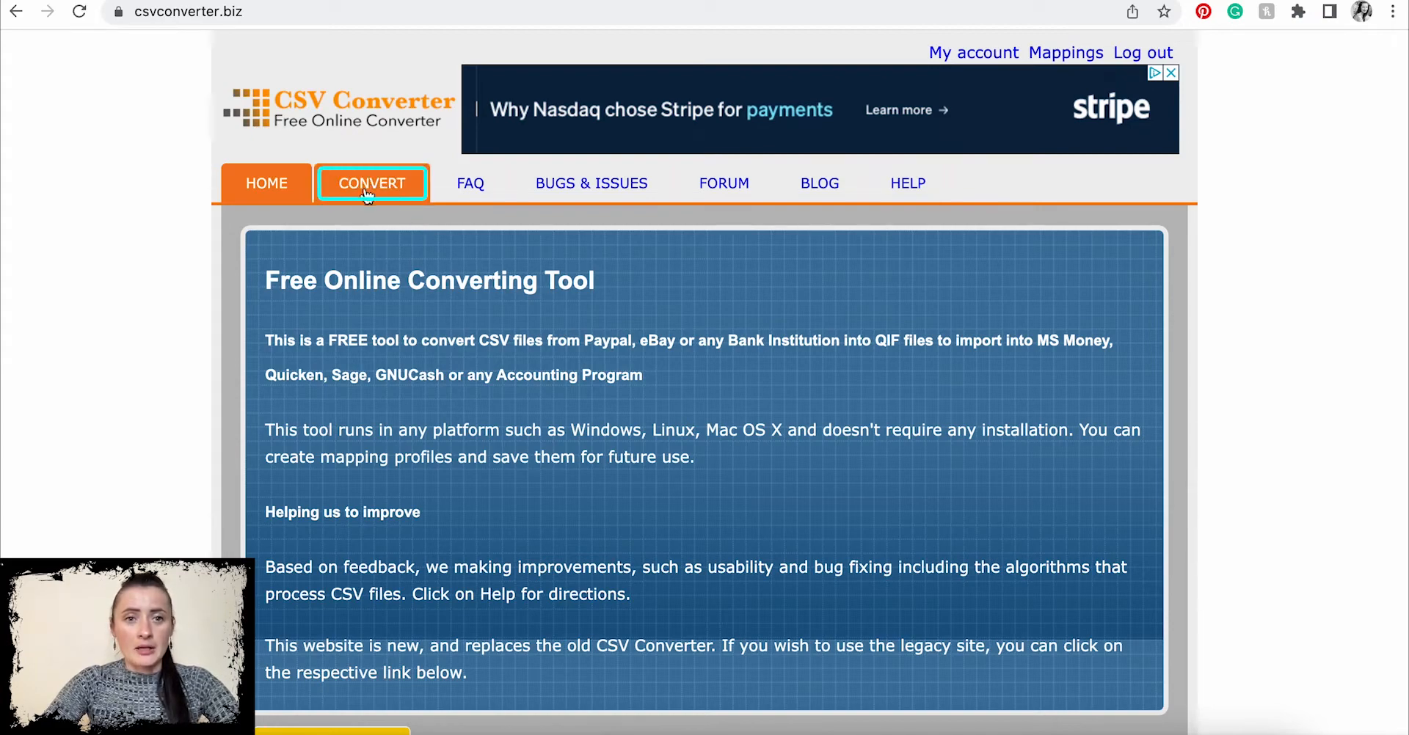
Load 'June-2022 Bank Statement - Bank 2022.csv', accept the terms, and continue to mapping.
left_click(372, 184)
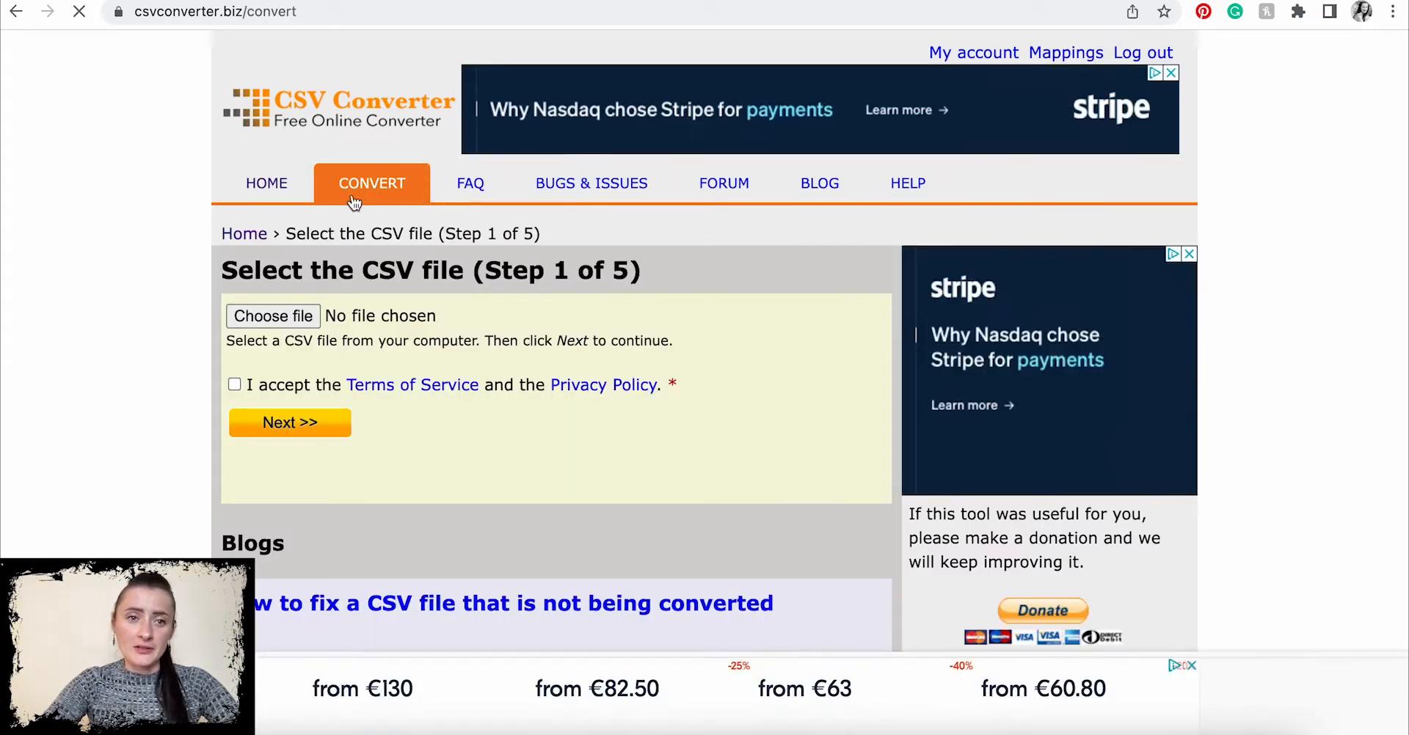
left_click(273, 315)
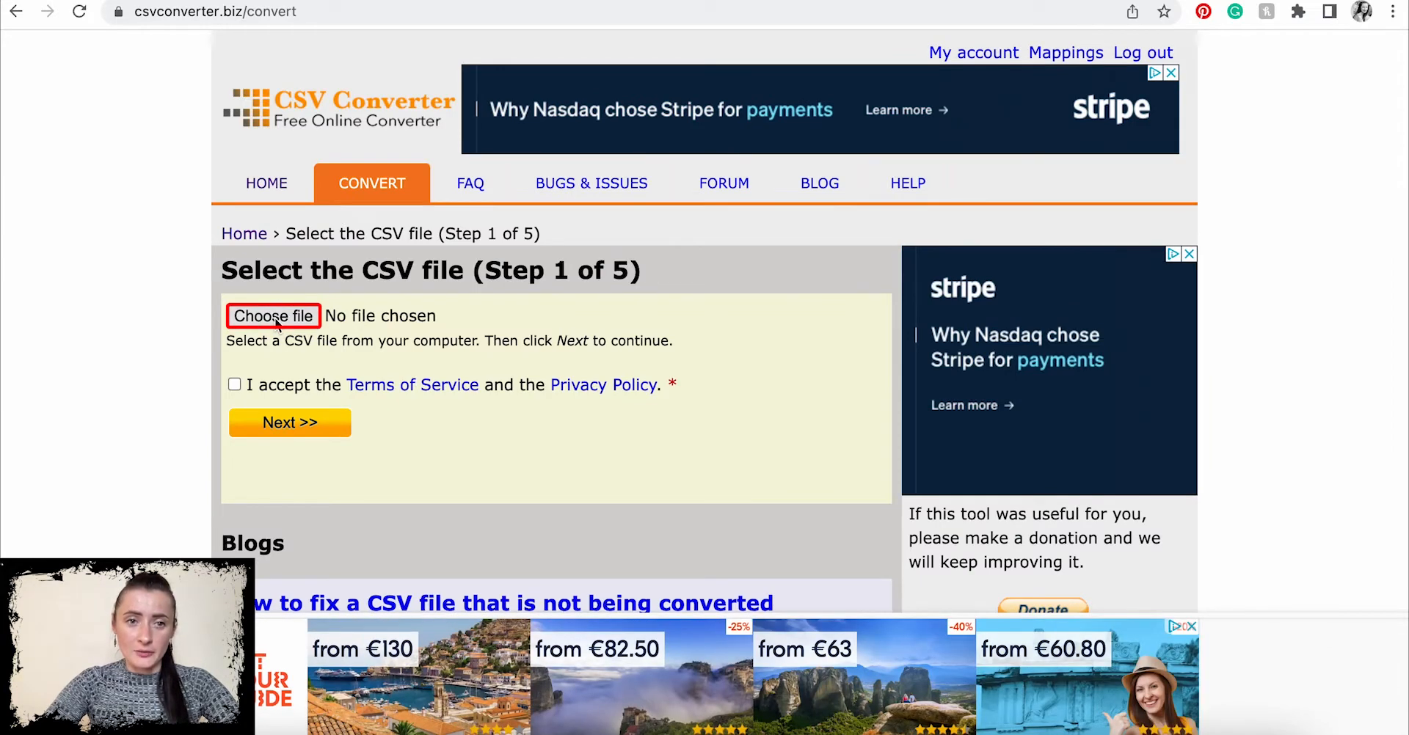
left_click(272, 316)
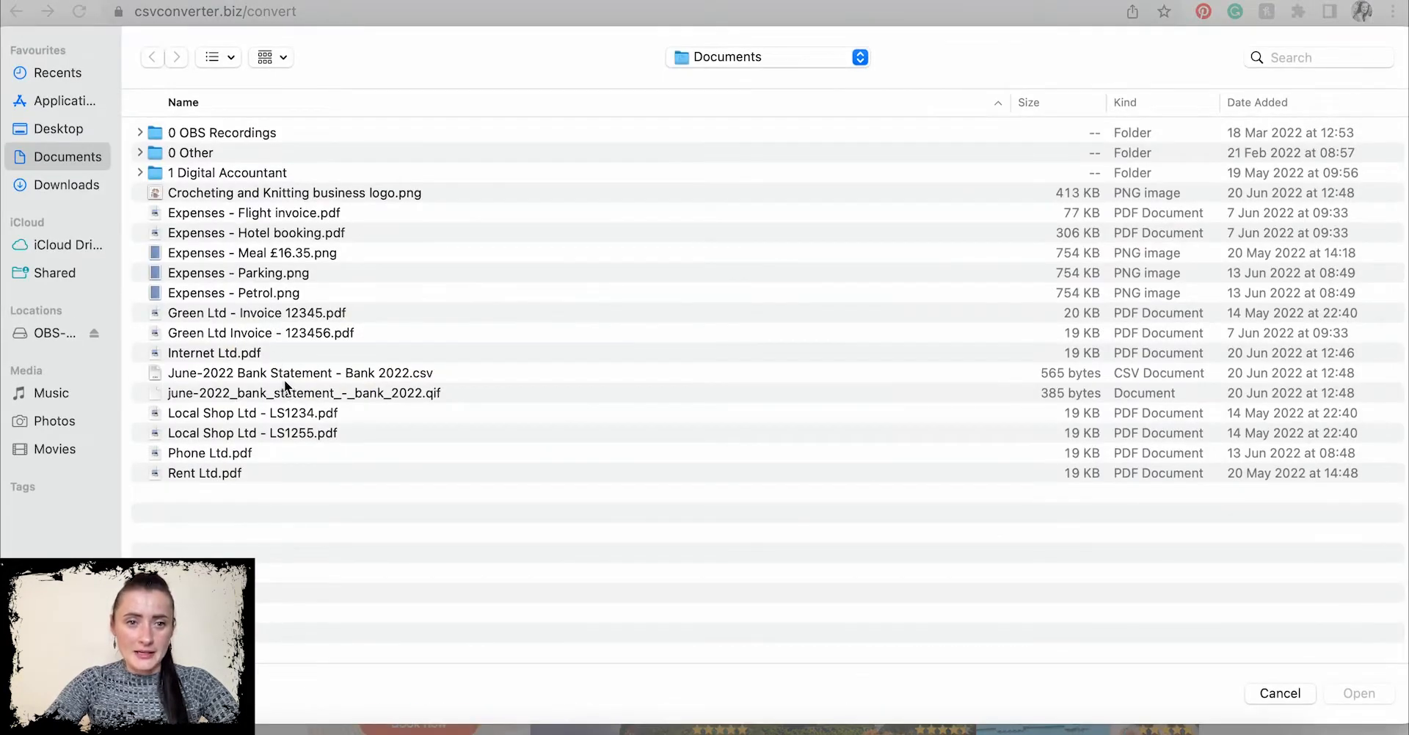
left_click(300, 372)
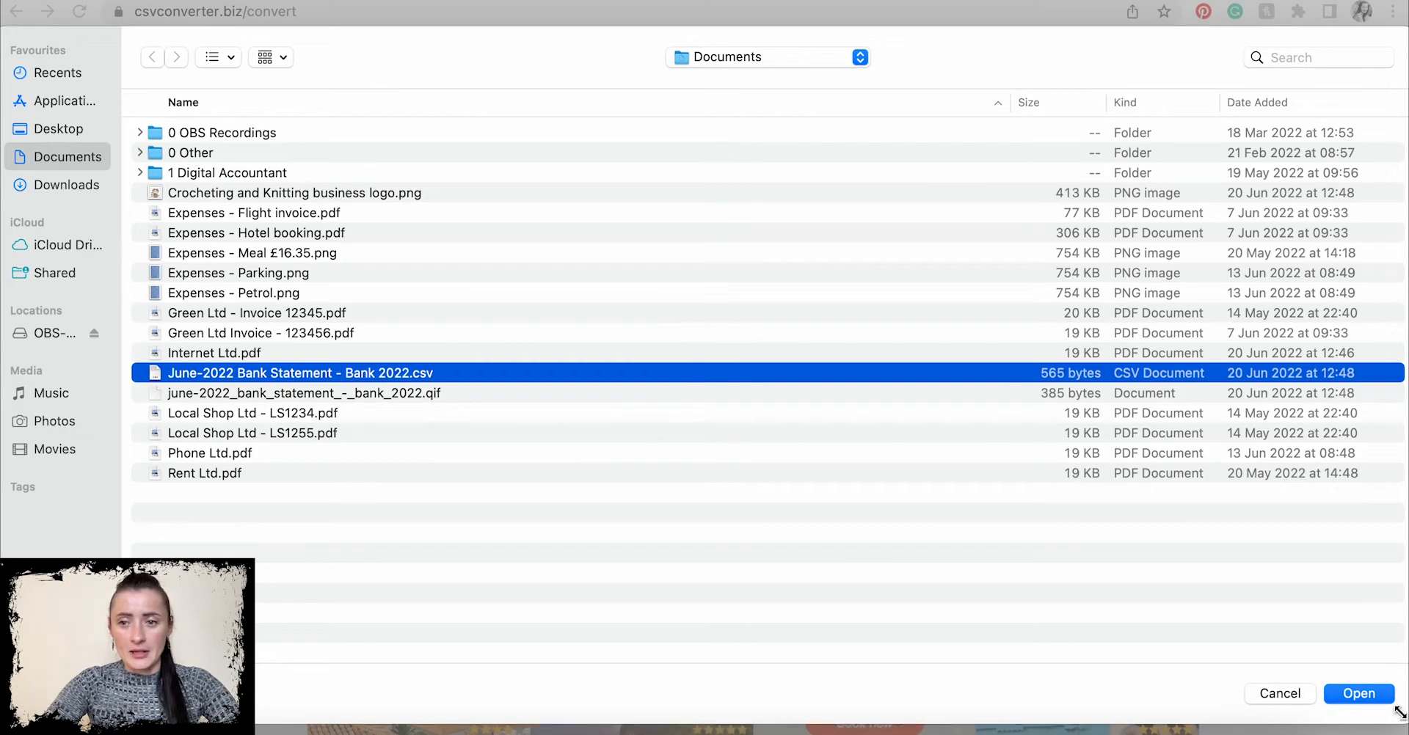
left_click(1357, 693)
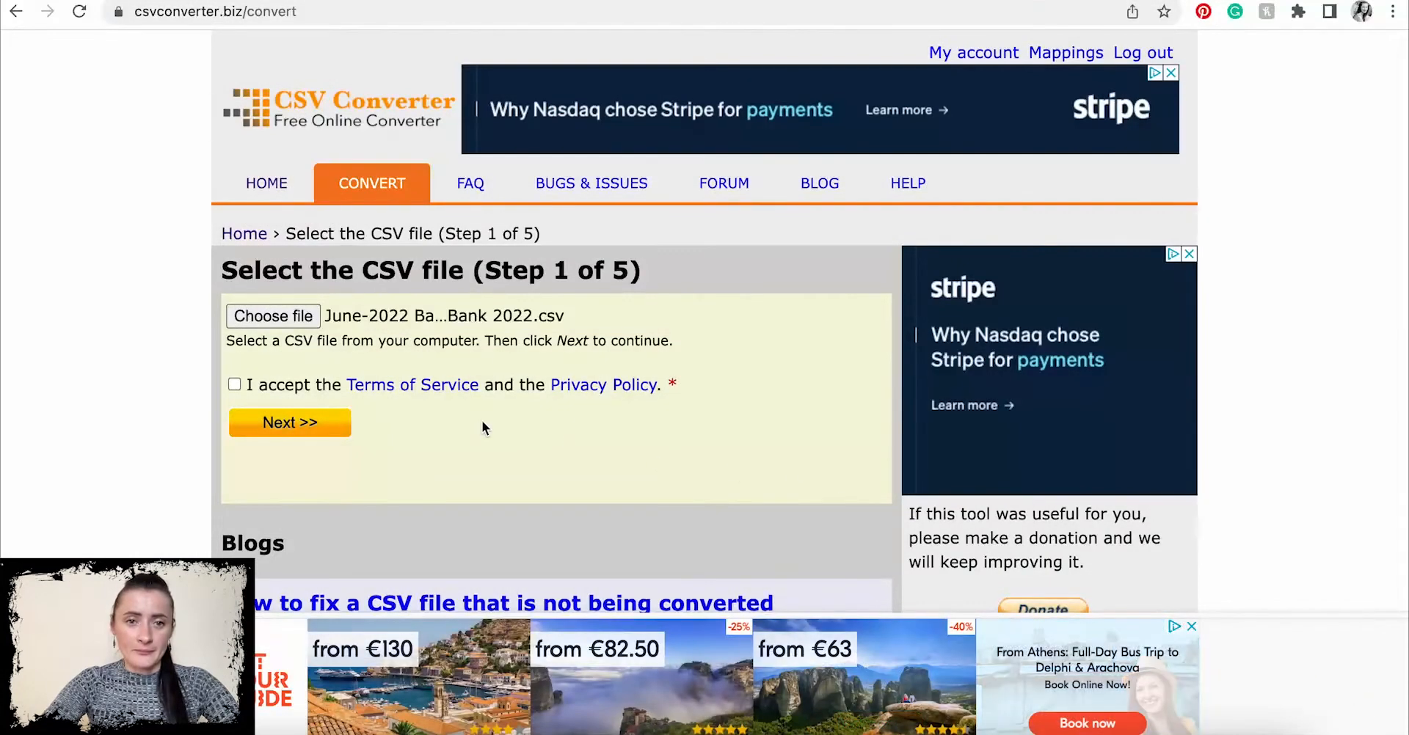
left_click(234, 385)
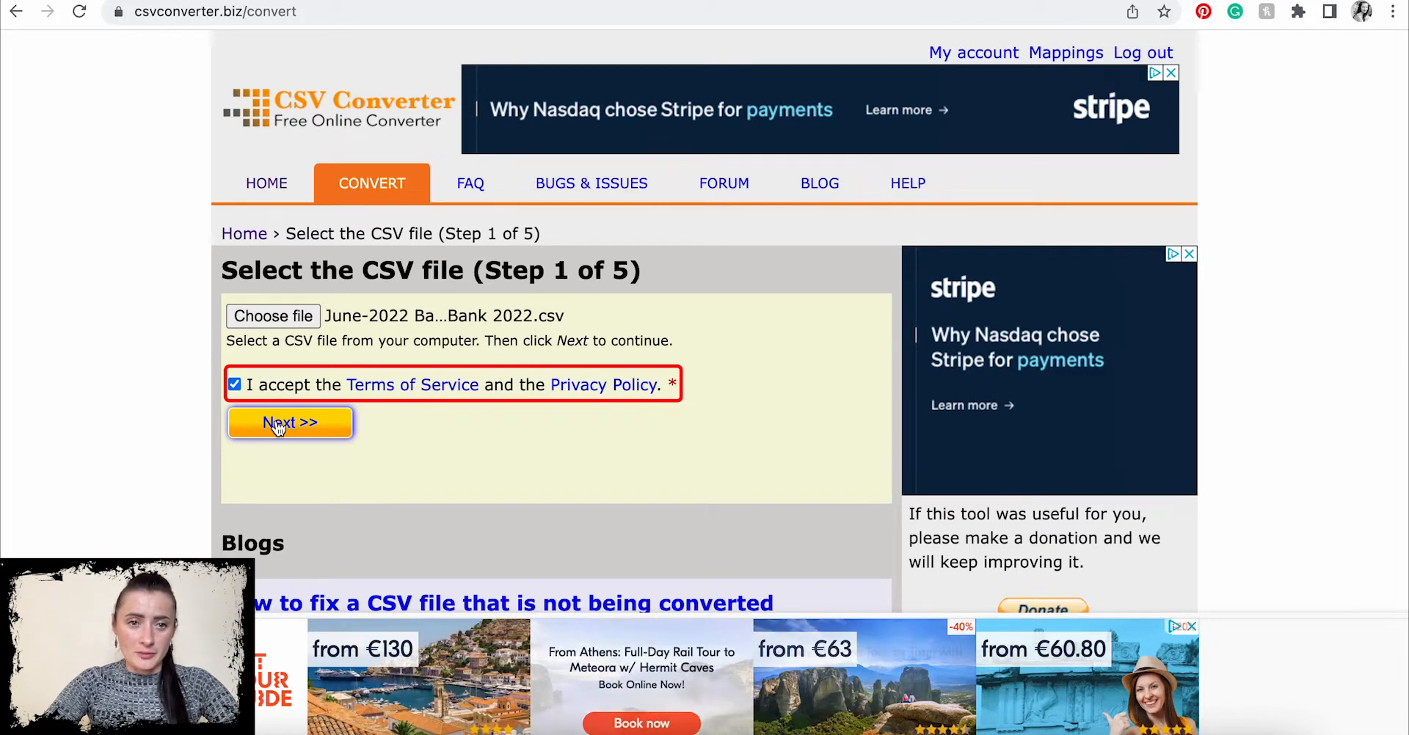
left_click(289, 423)
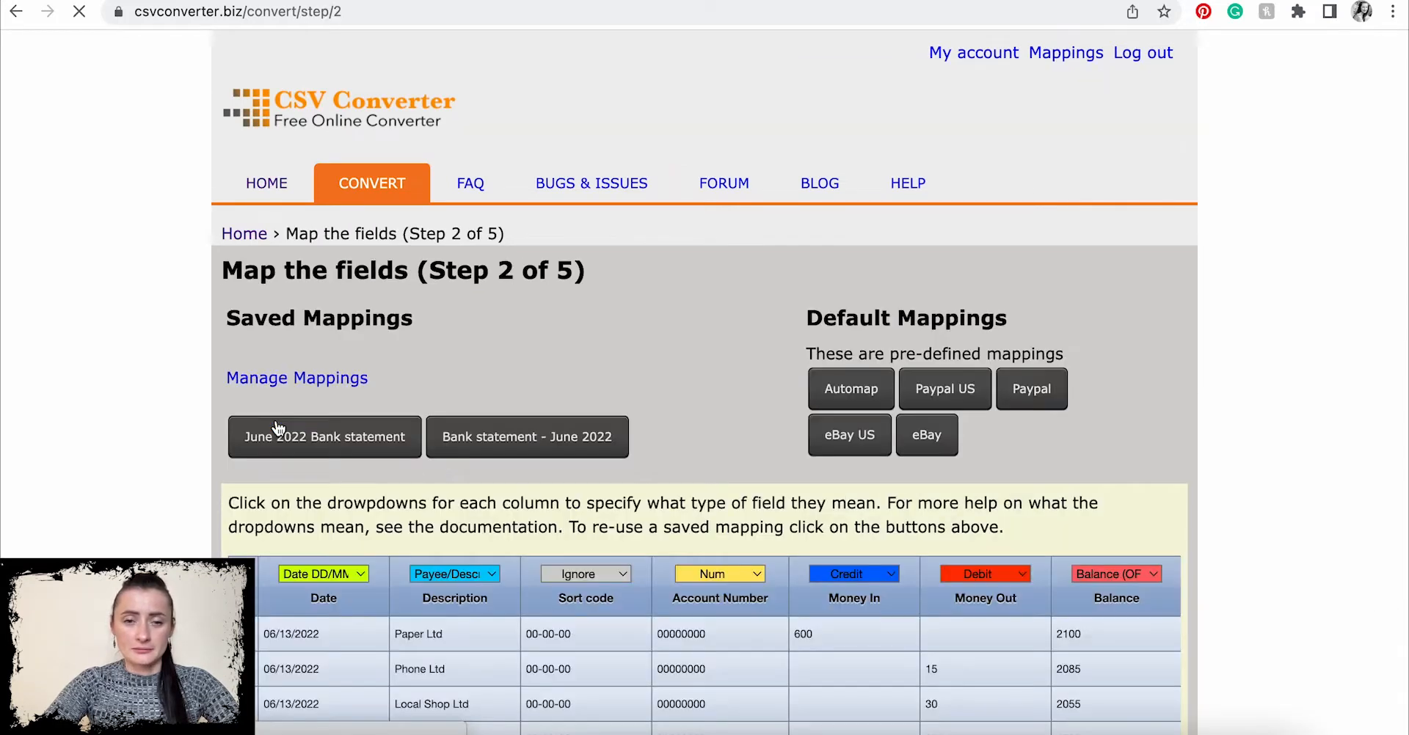
Set the Date column to month-first dates.
scroll("down", 3)
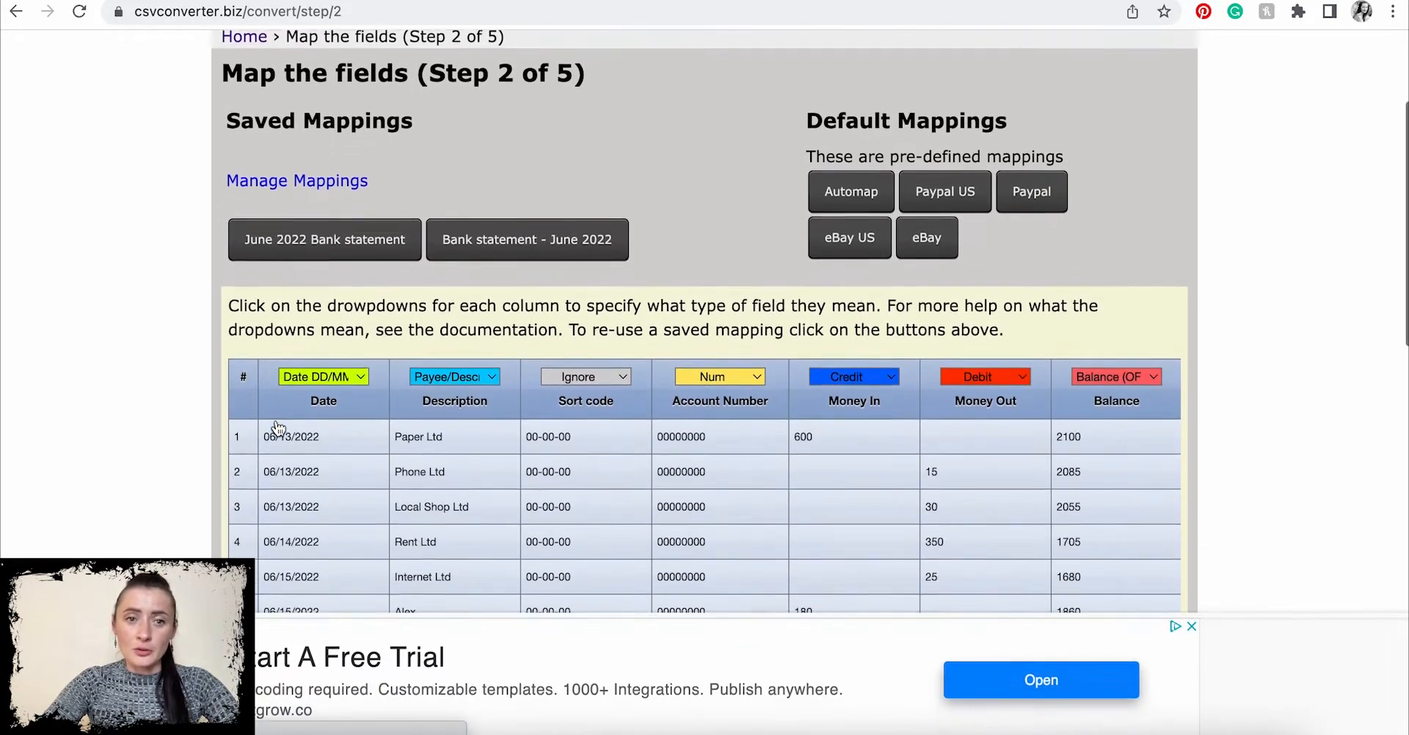
scroll("down", 3)
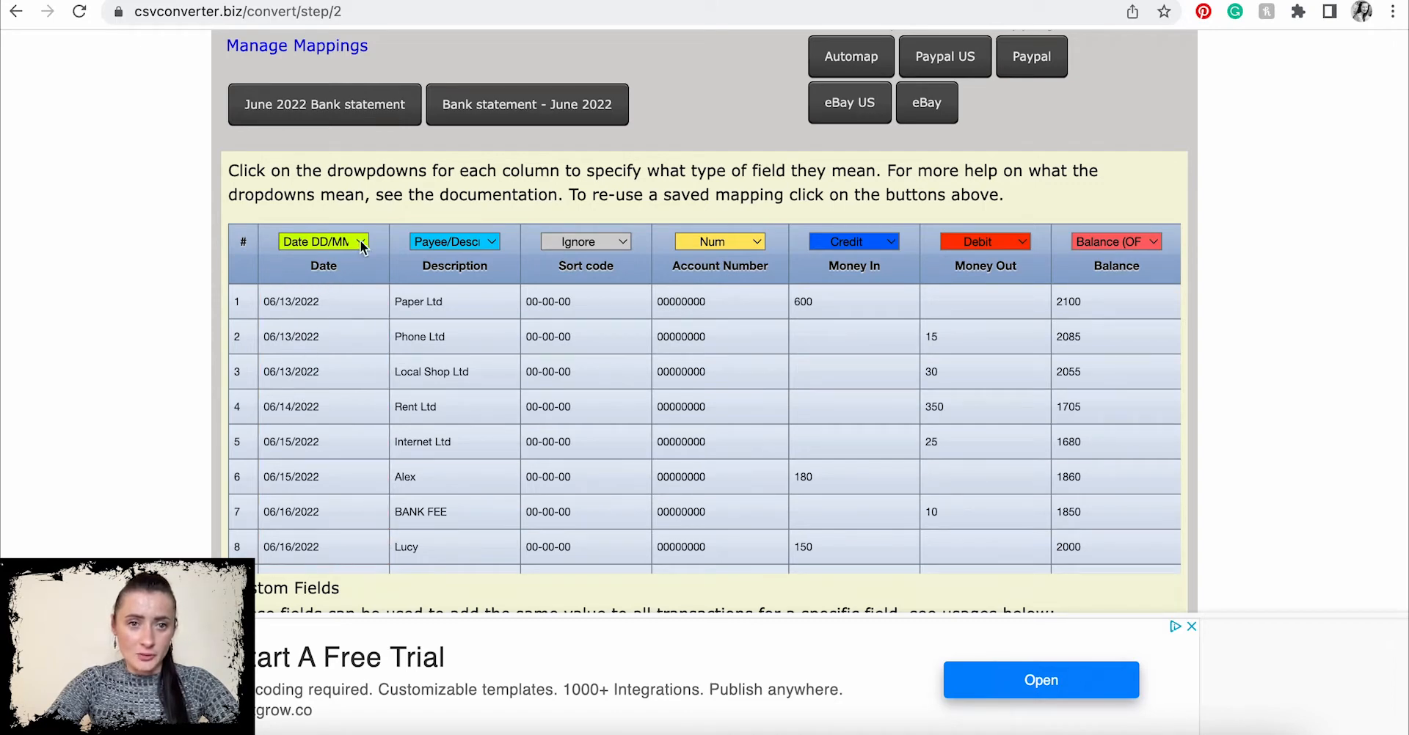
left_click(323, 240)
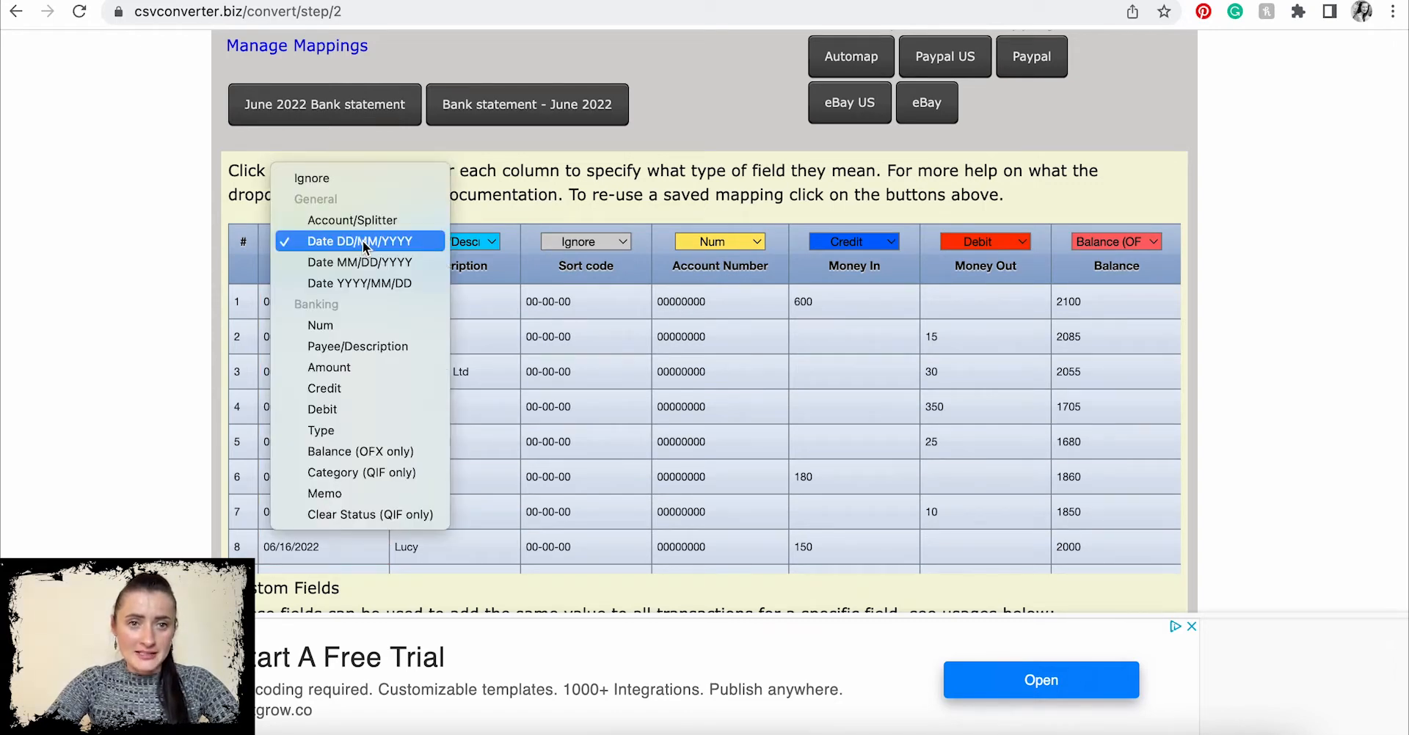
mouse_move(359, 261)
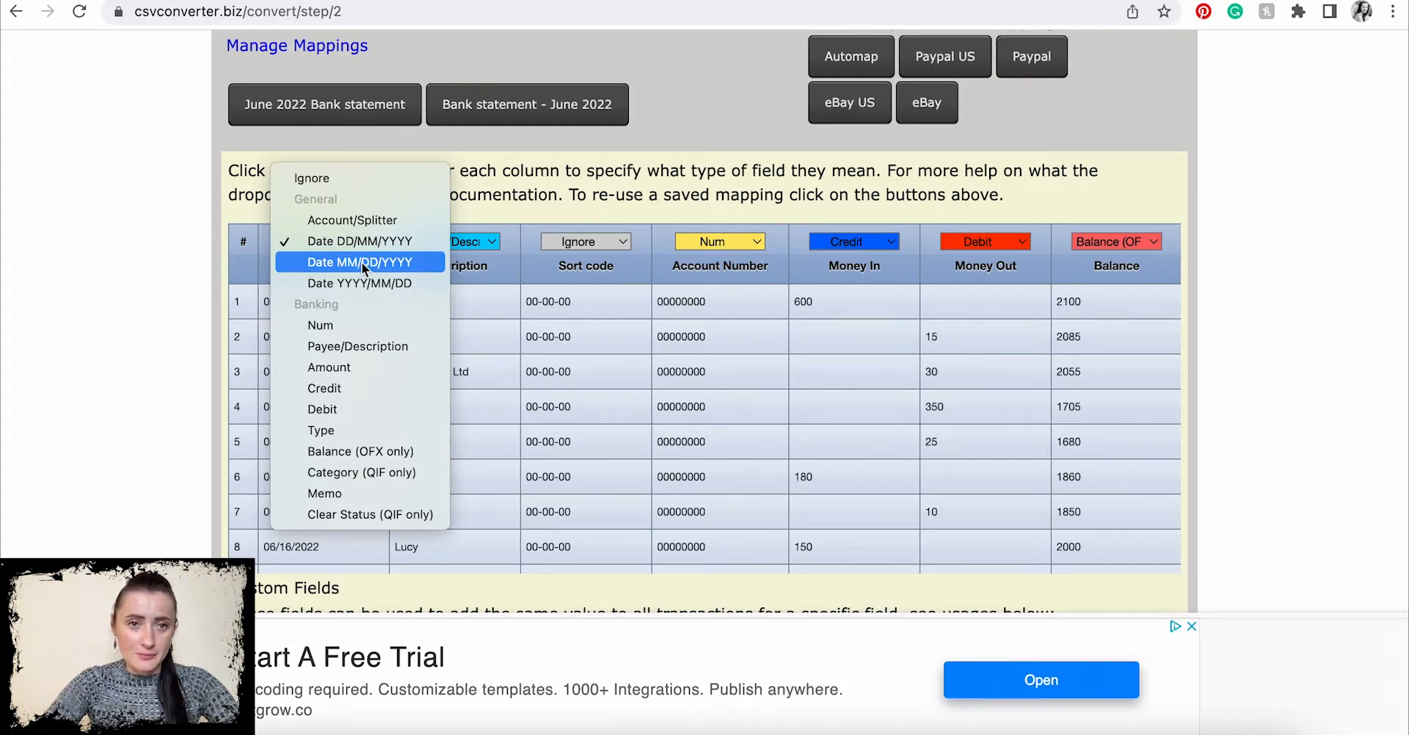
left_click(360, 261)
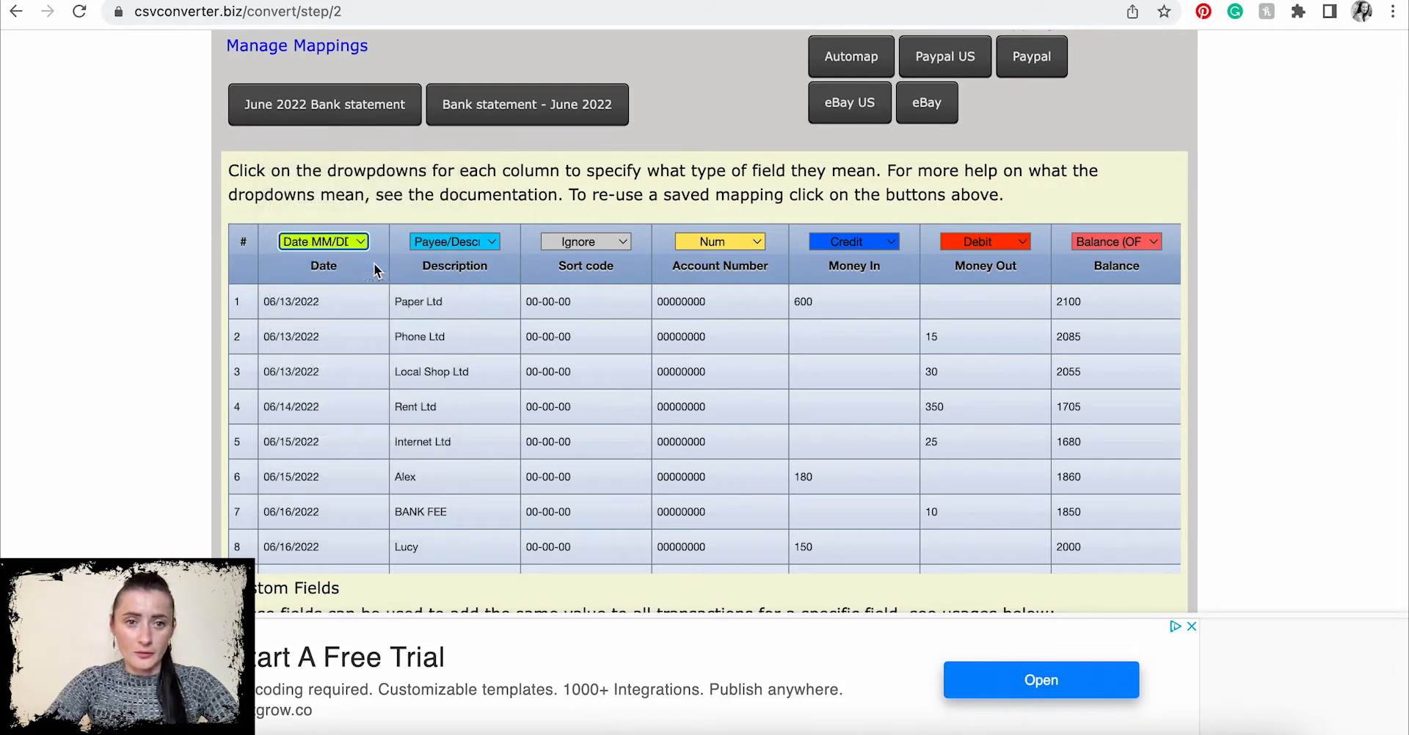
mouse_move(315, 314)
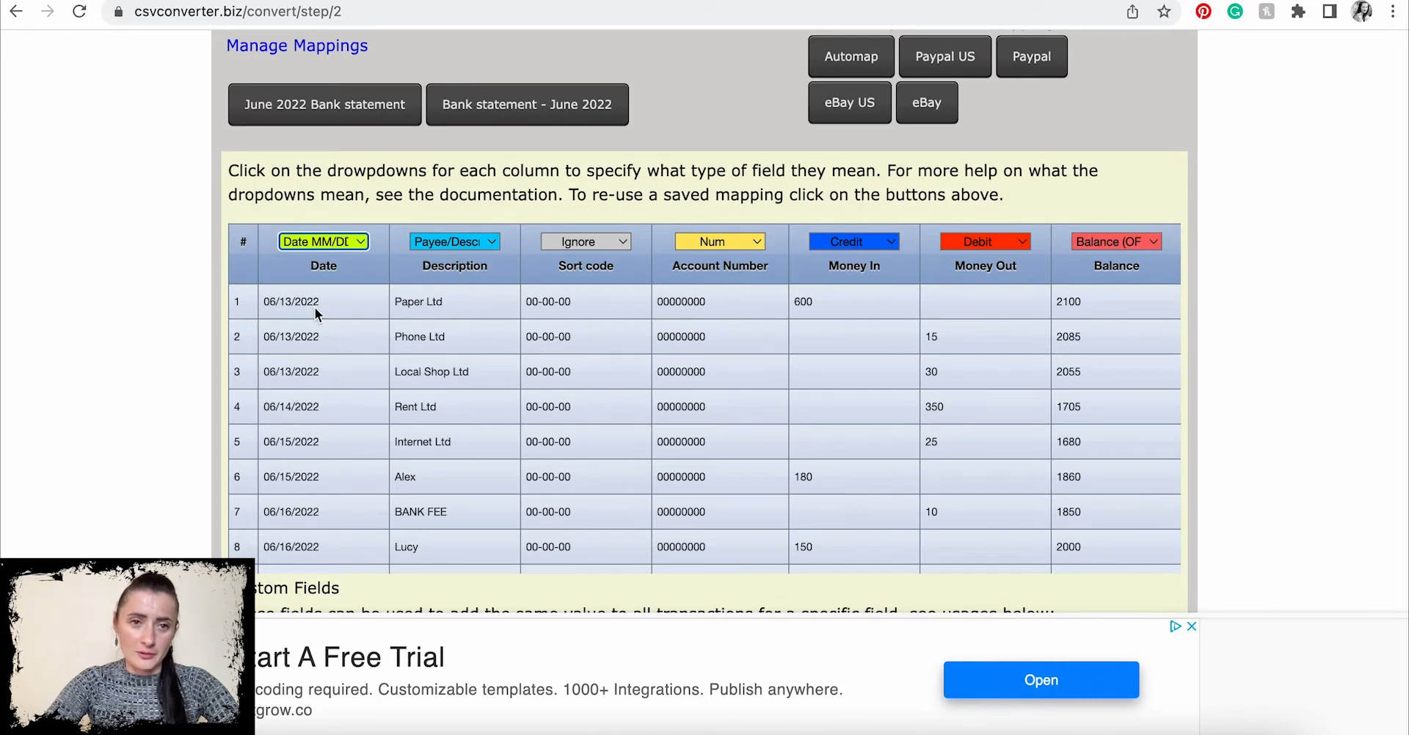
mouse_move(476, 325)
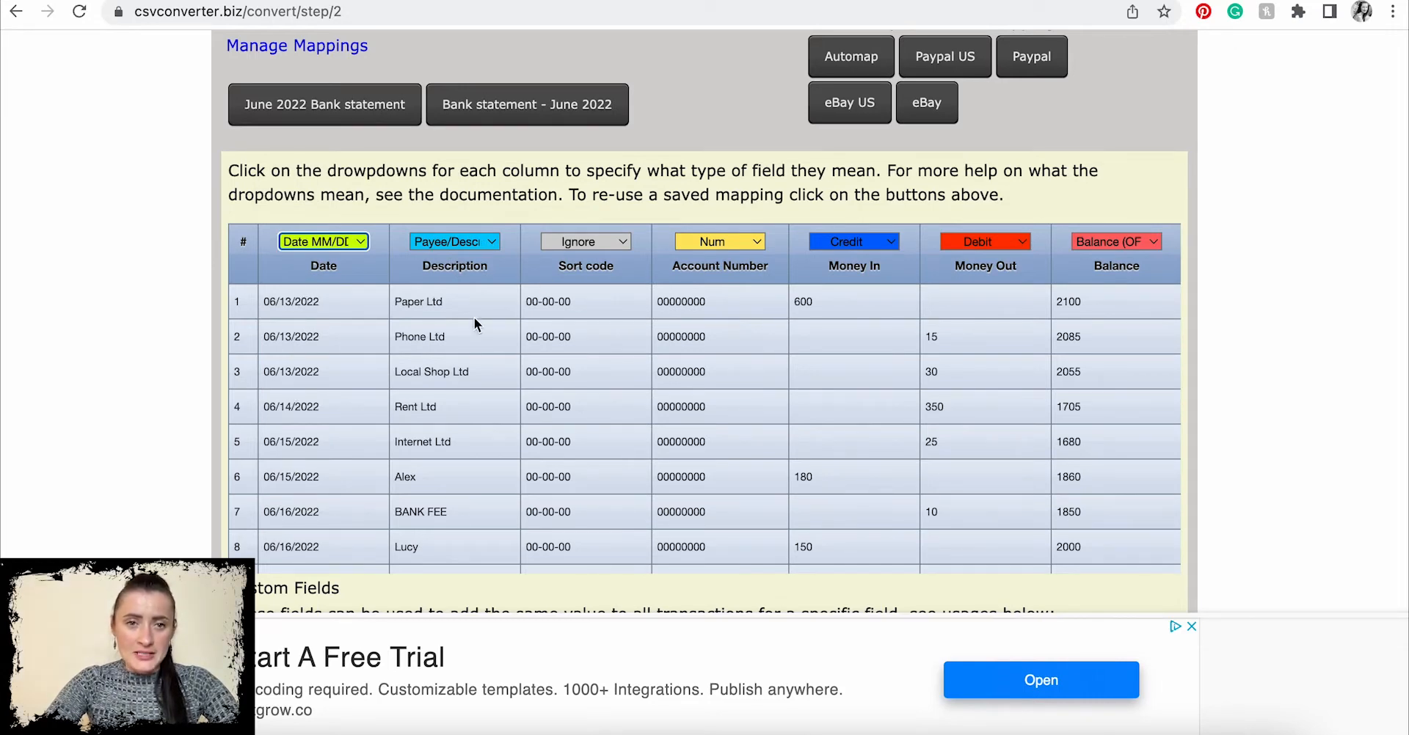
Keep Payee/Description and Balance mapped, and set Account Number to Ignore.
left_click(453, 240)
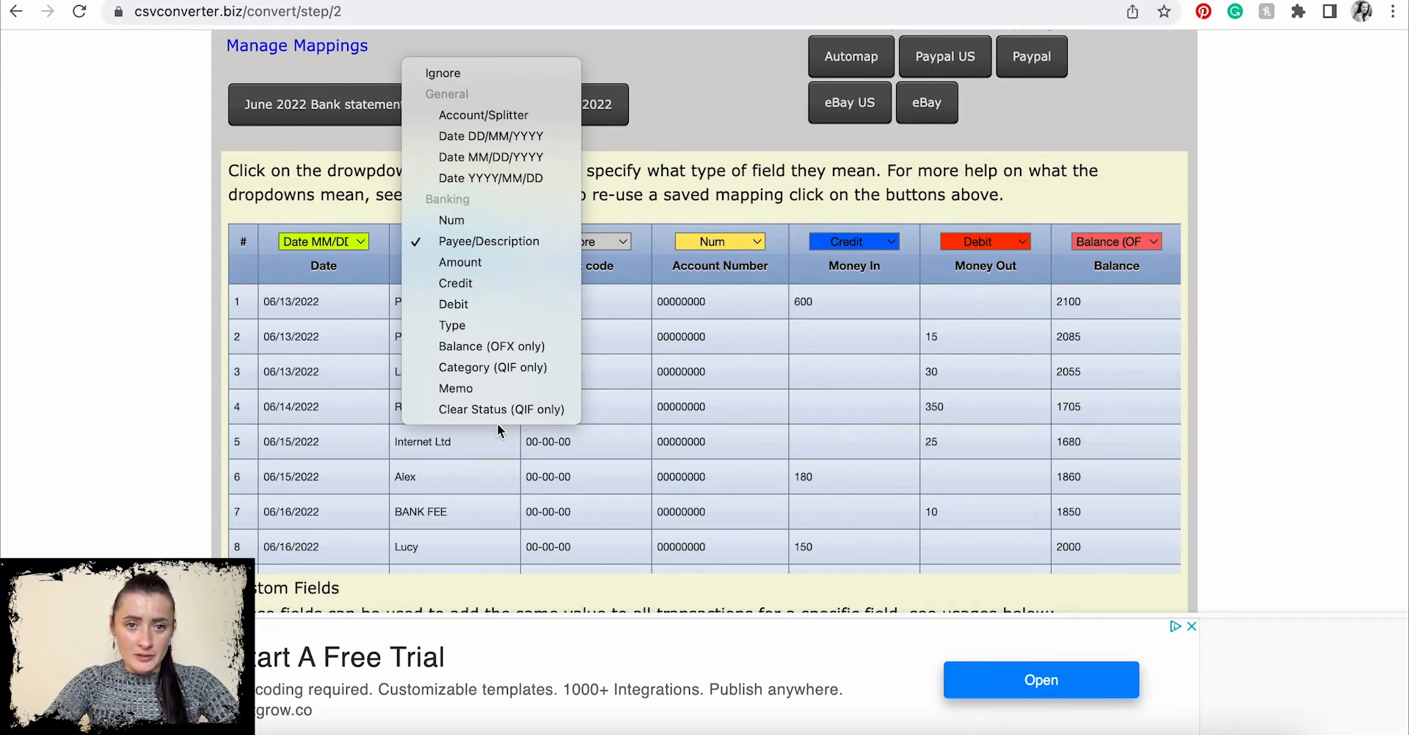
mouse_move(373, 279)
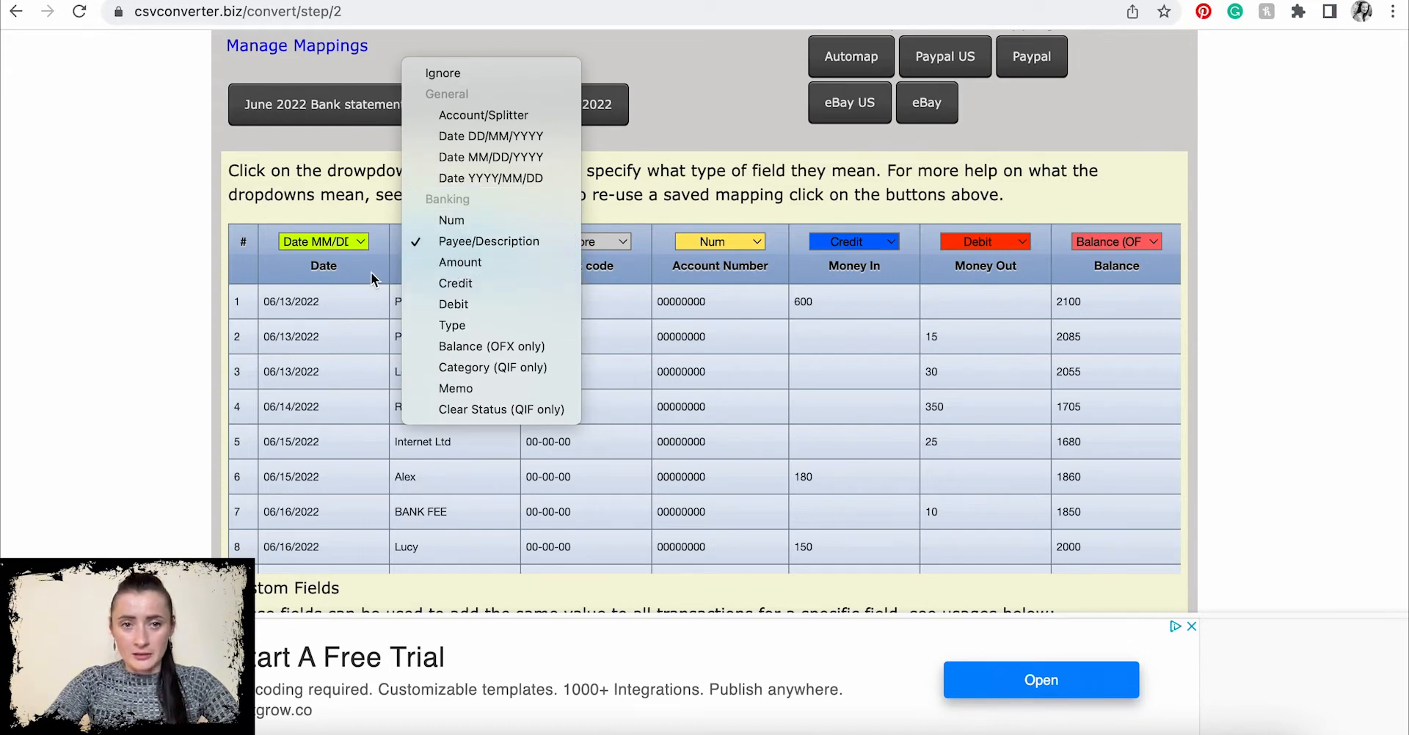
left_click(489, 241)
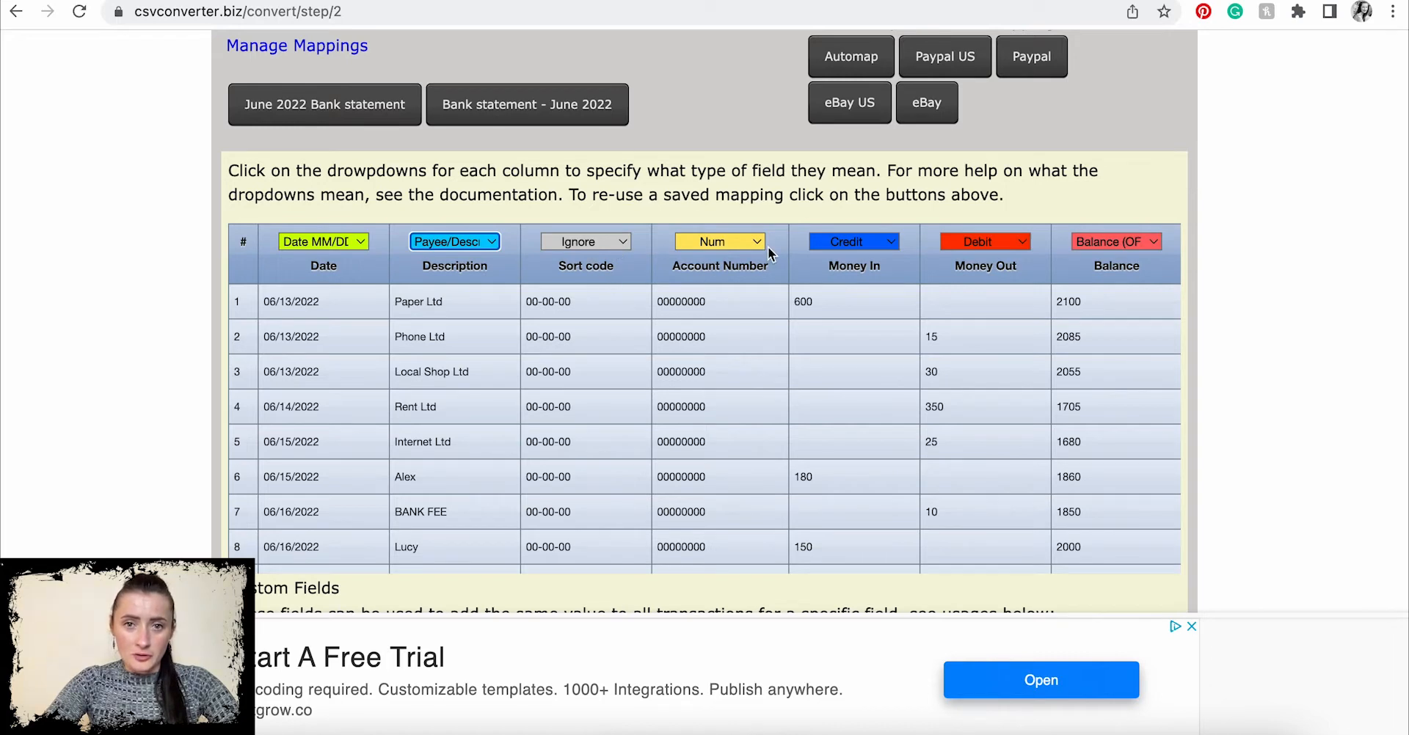
left_click(719, 240)
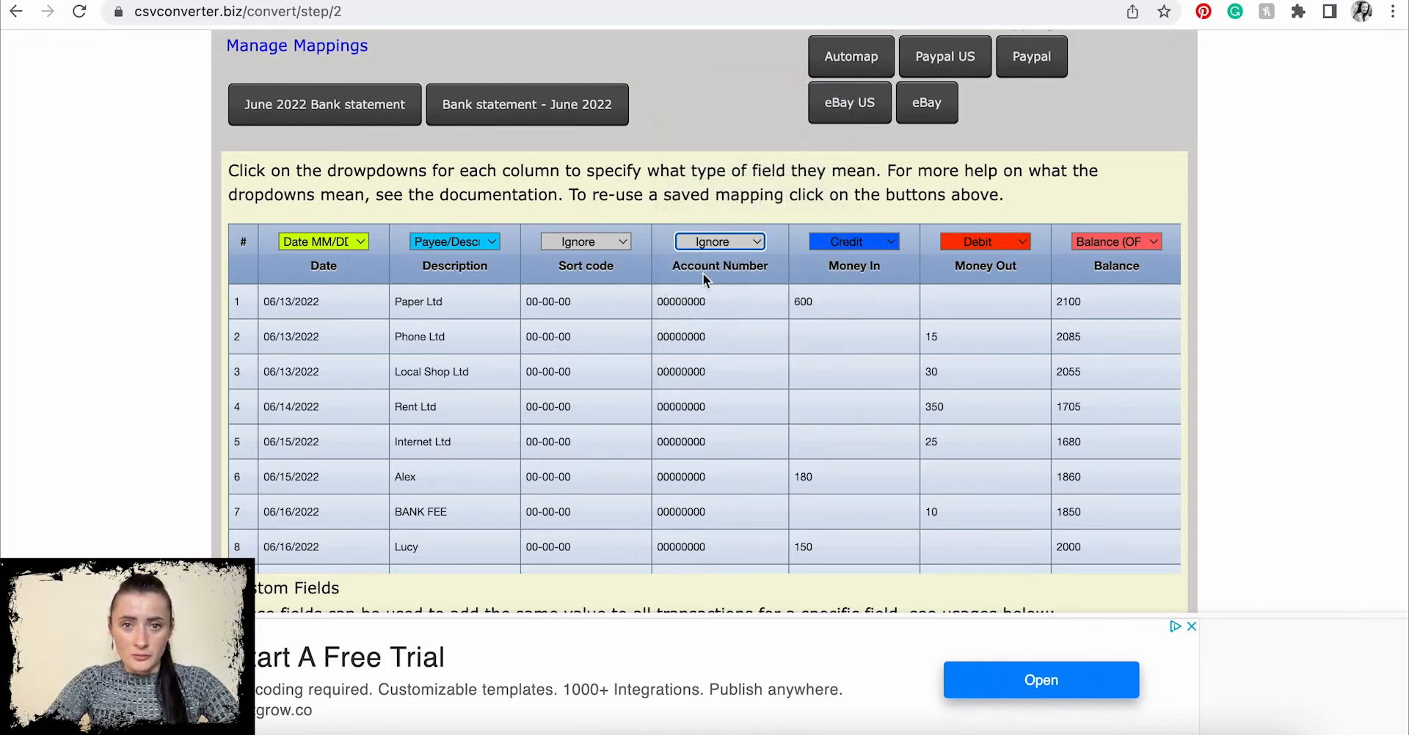
mouse_move(858, 260)
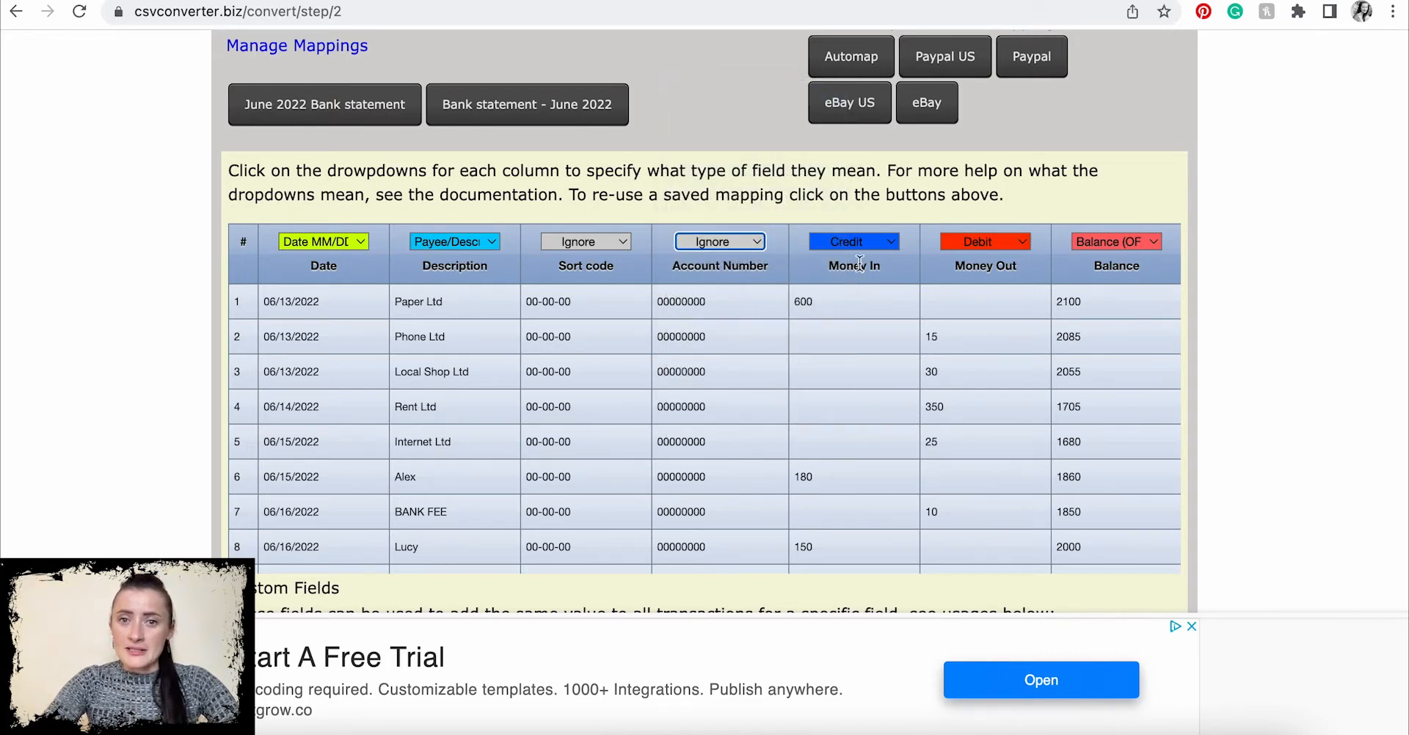
mouse_move(965, 229)
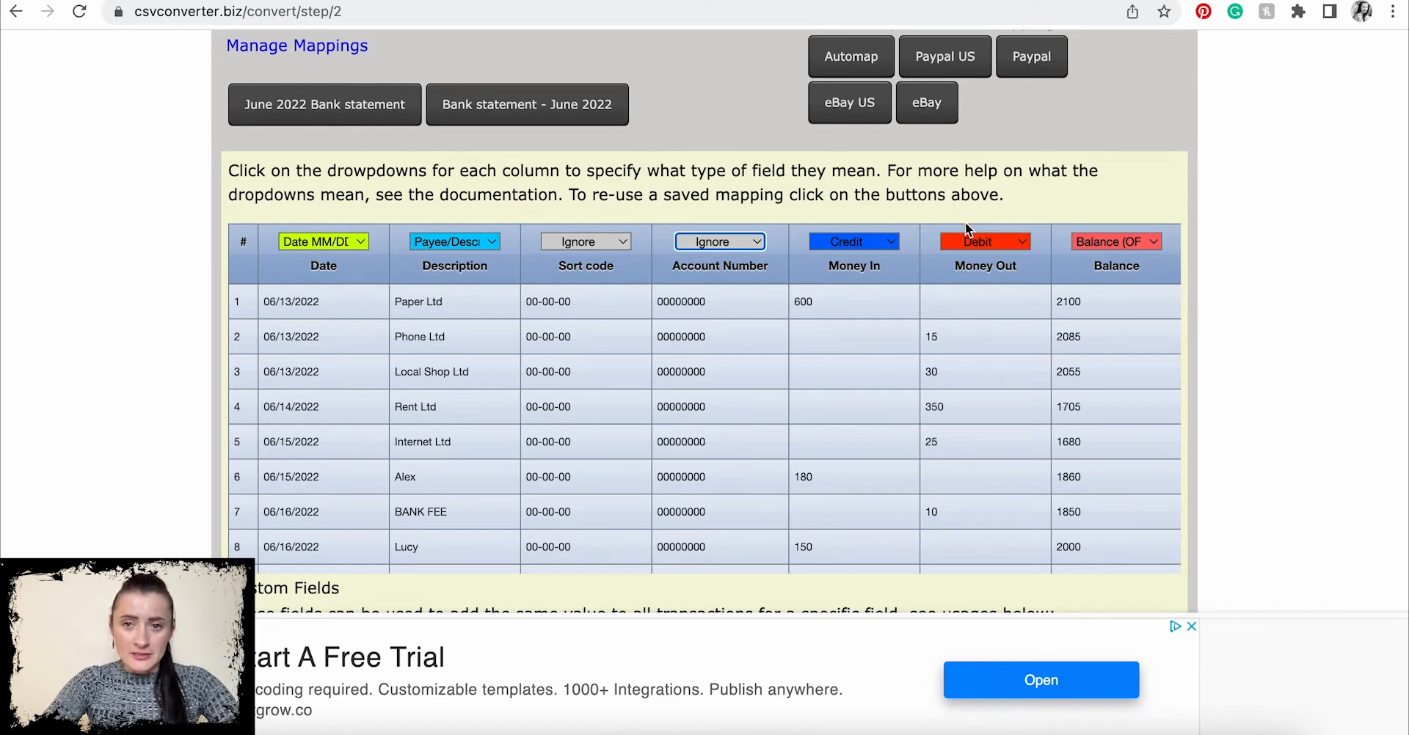
left_click(1115, 240)
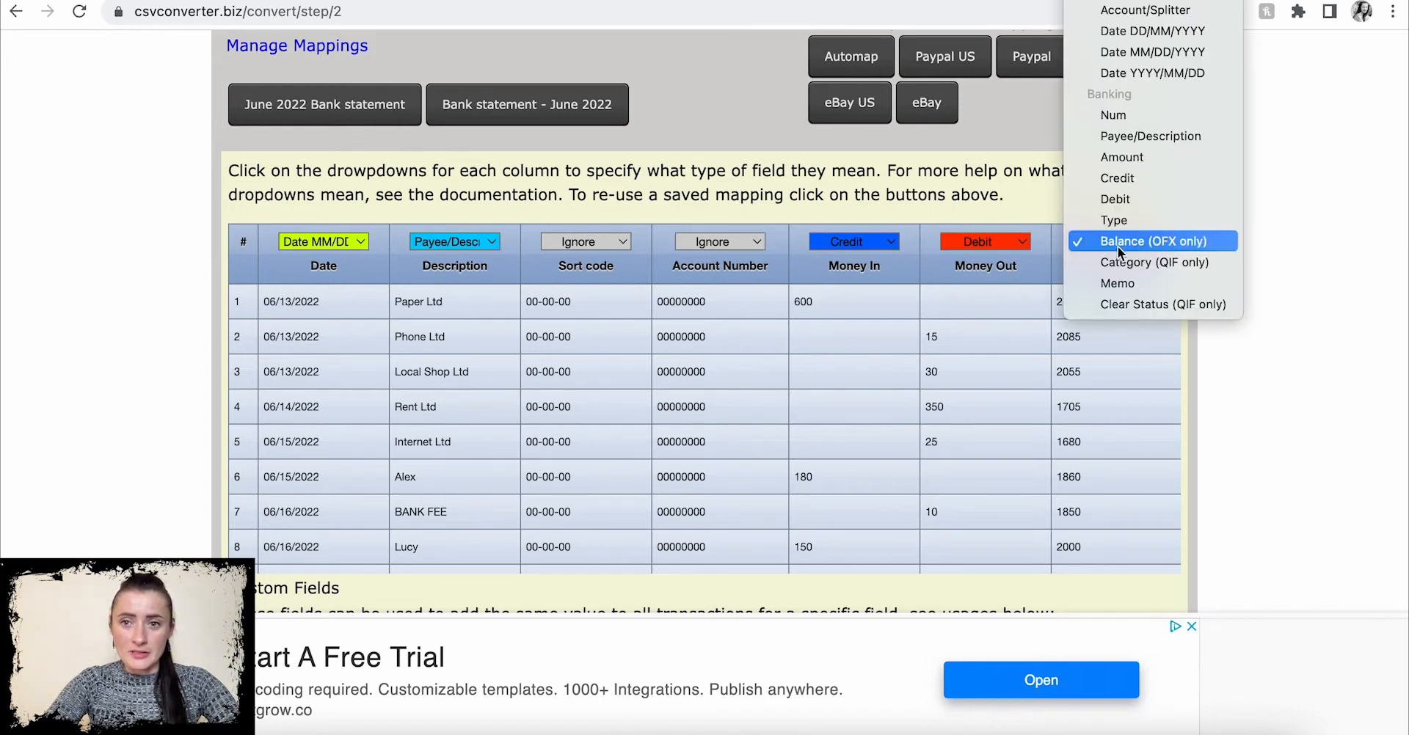
mouse_move(1141, 252)
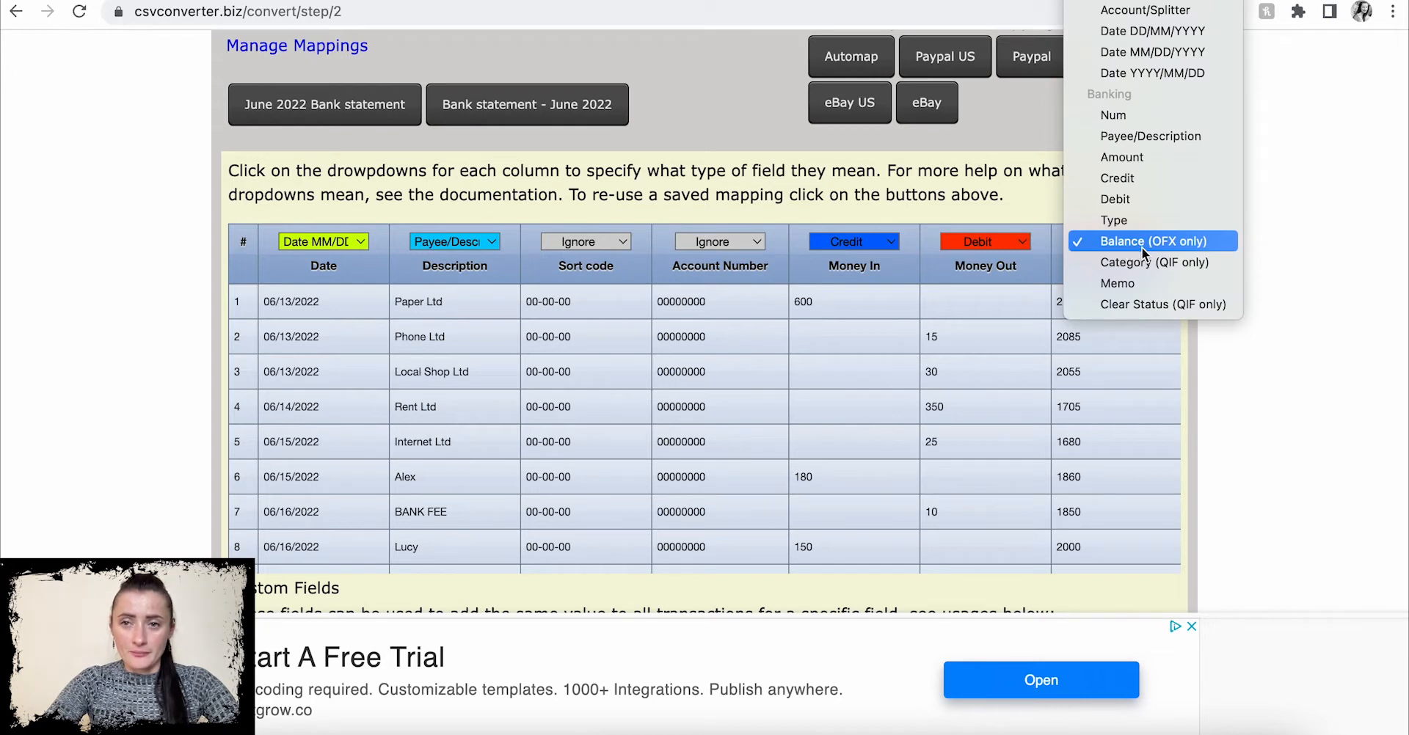
left_click(1153, 241)
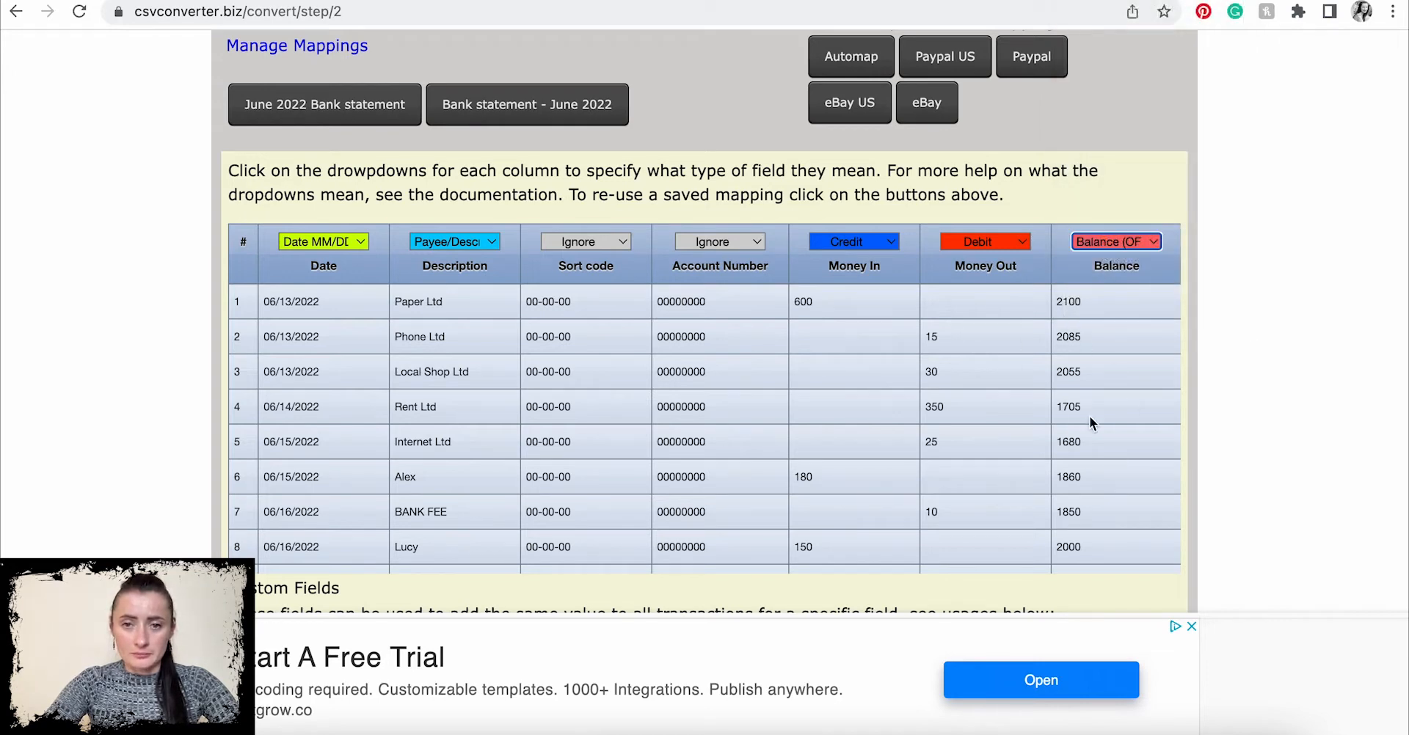
scroll("down", 3)
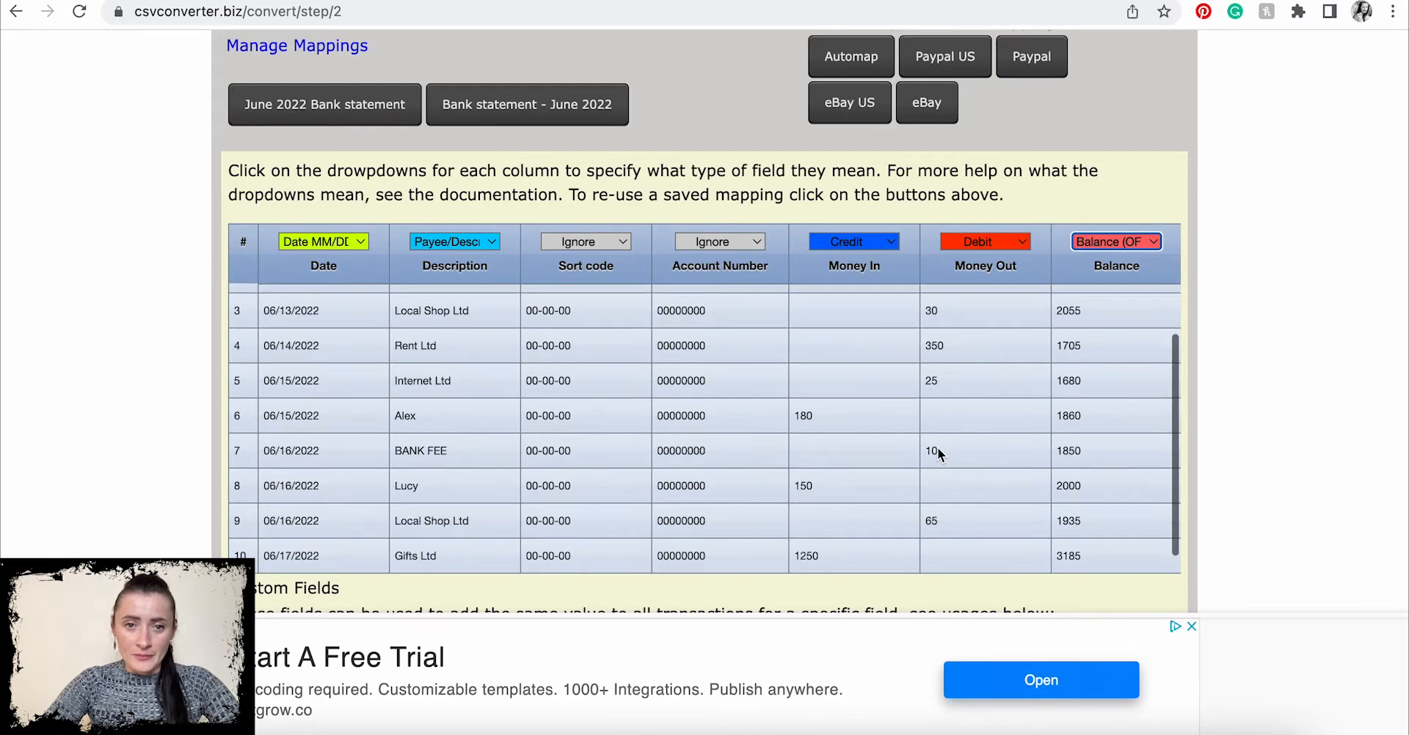
scroll("down", 3)
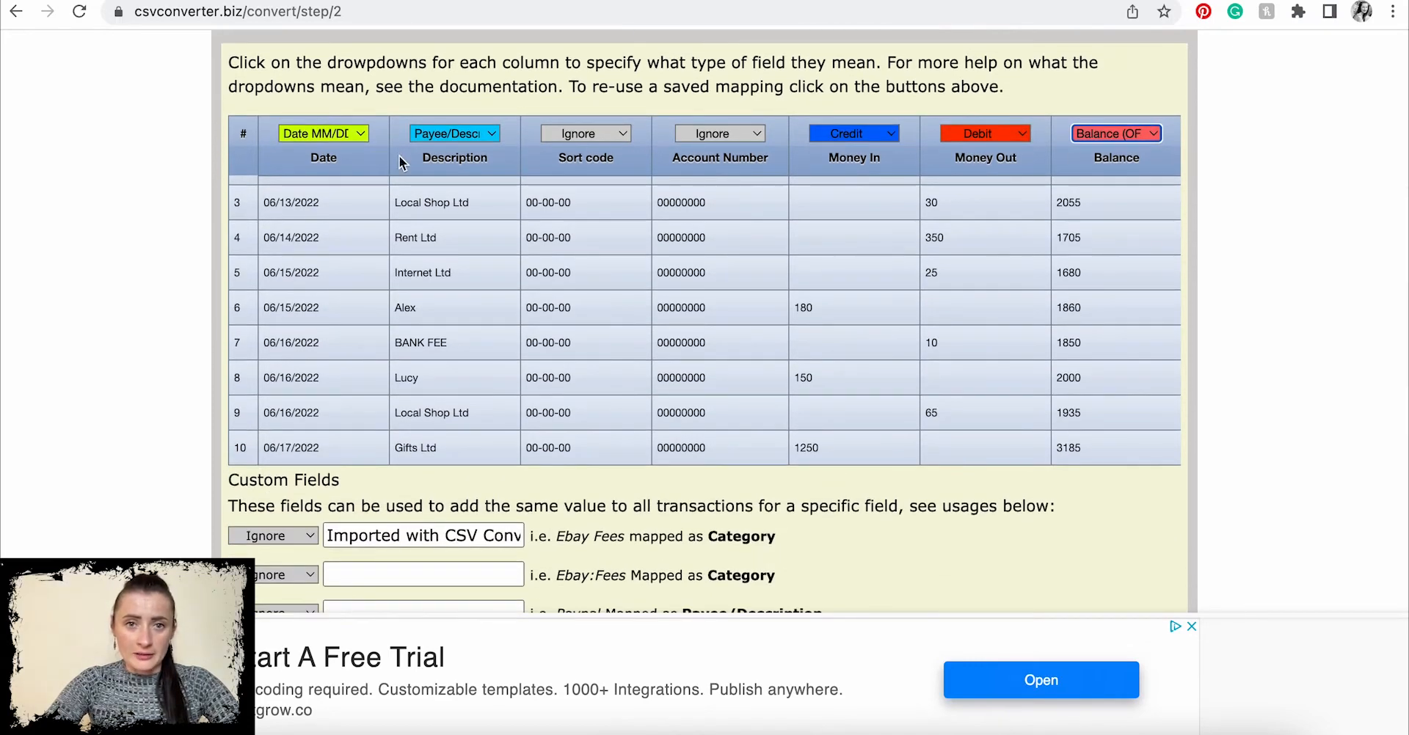
scroll("down", 3)
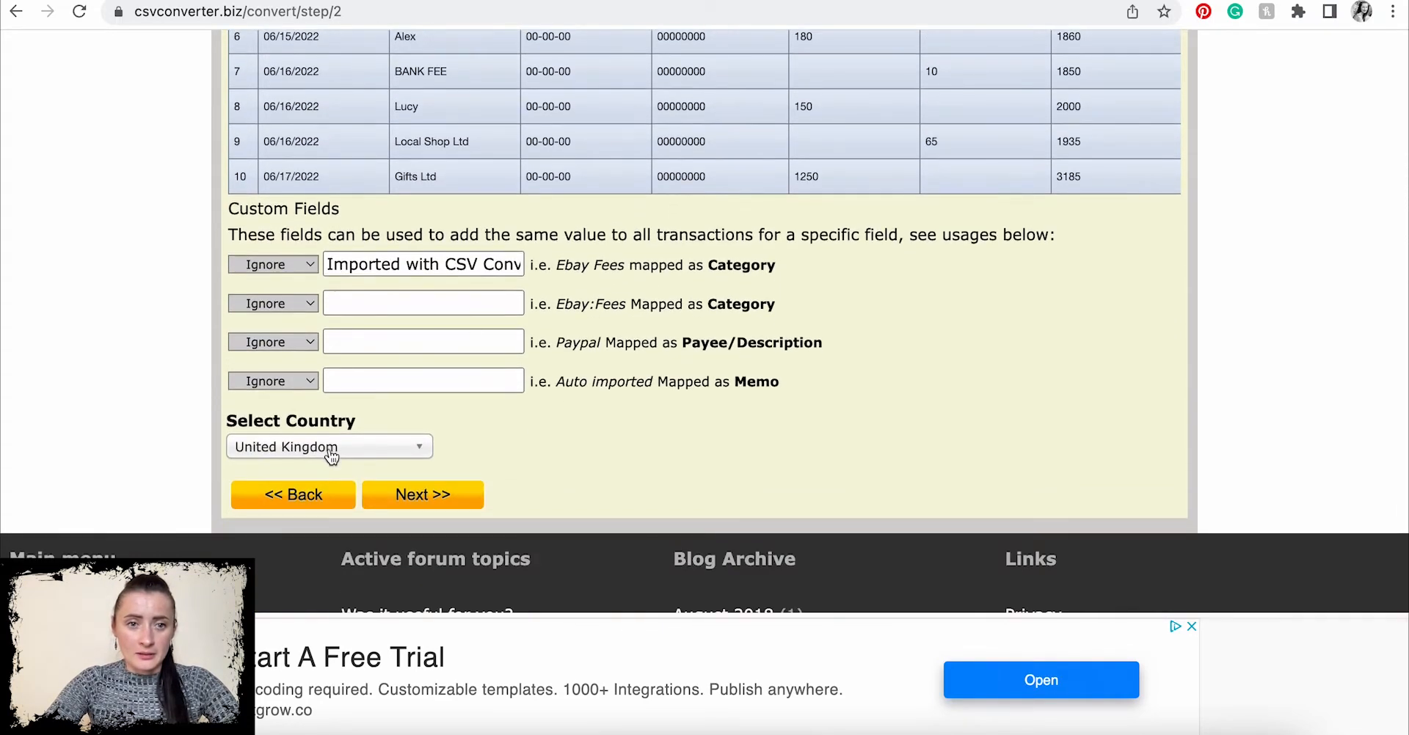
Convert the statement with Direct download and Loose format via Save as QIF.
left_click(422, 495)
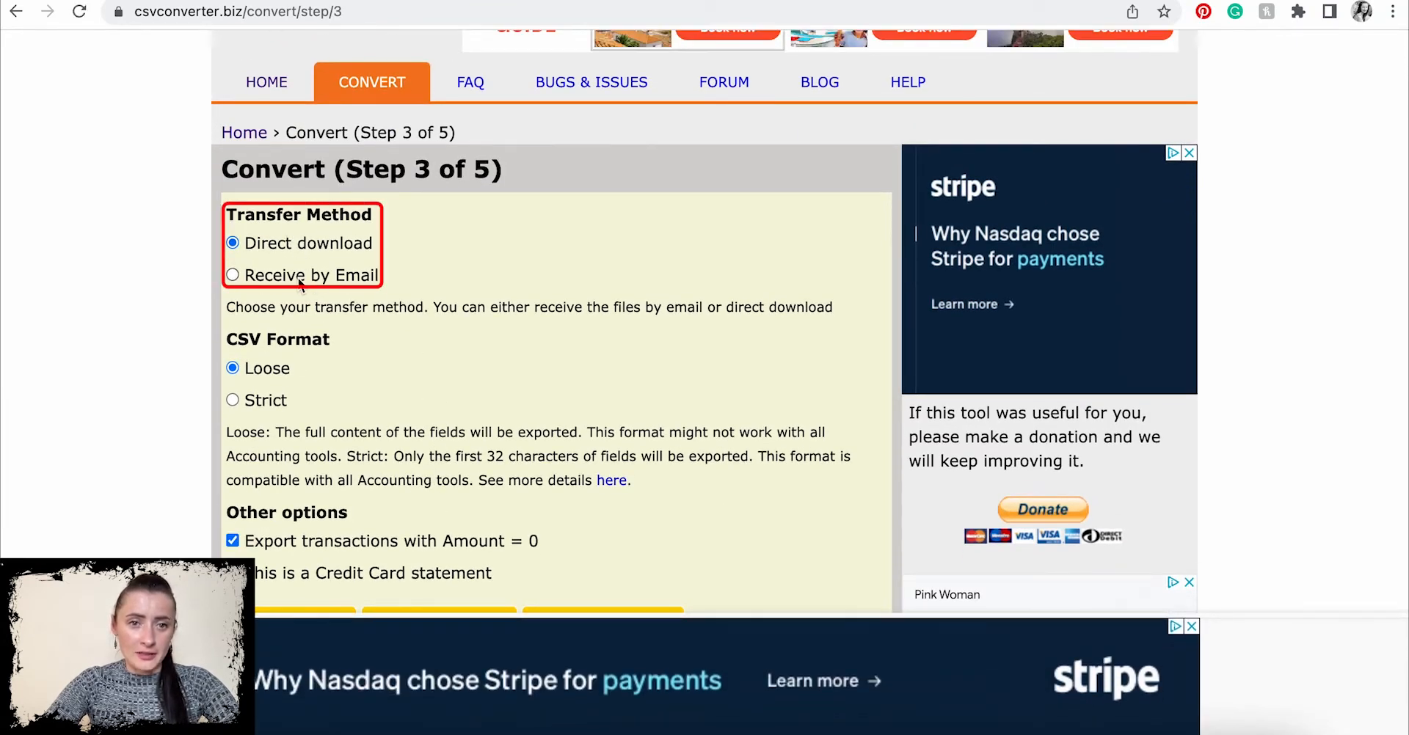
scroll("down", 3)
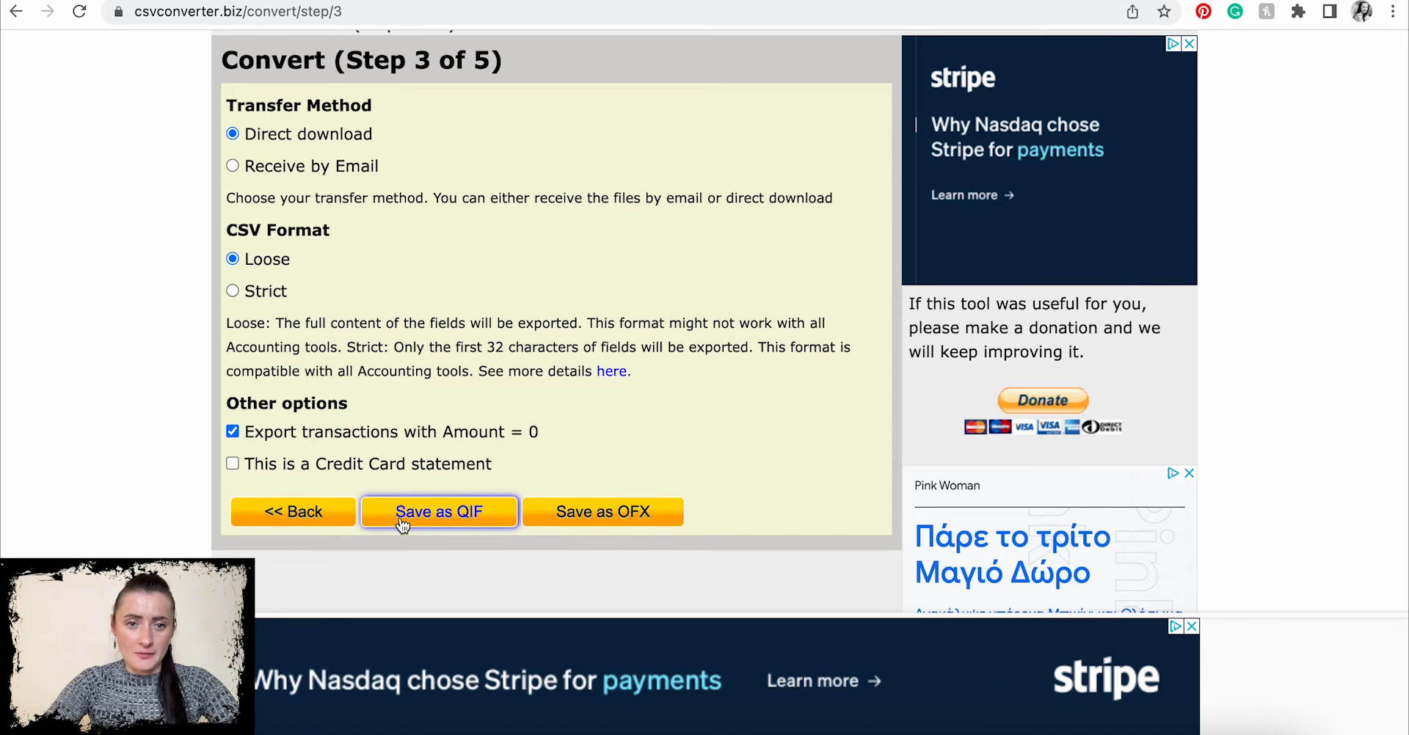
left_click(439, 512)
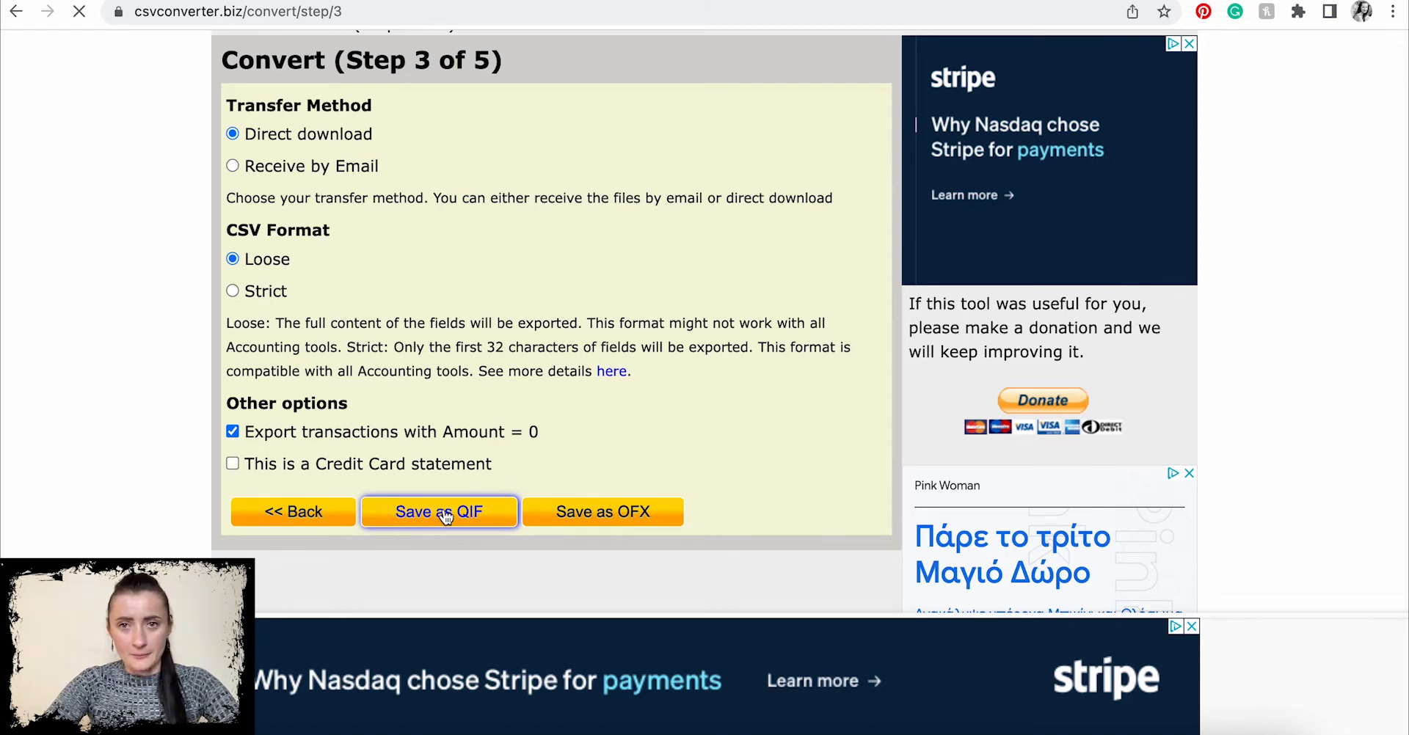
left_click(438, 512)
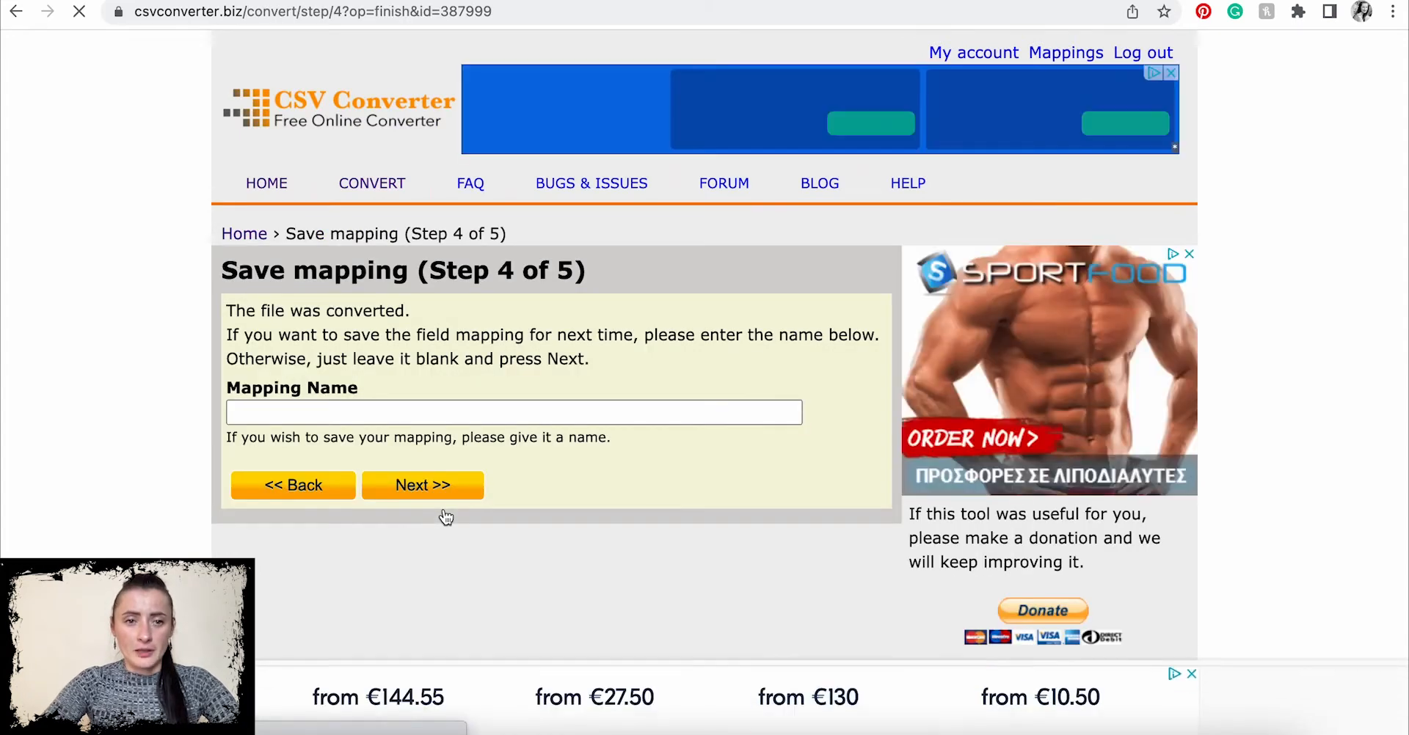
Name the mapping 'June 2022 Bank Statement' and continue to step 5.
type("June")
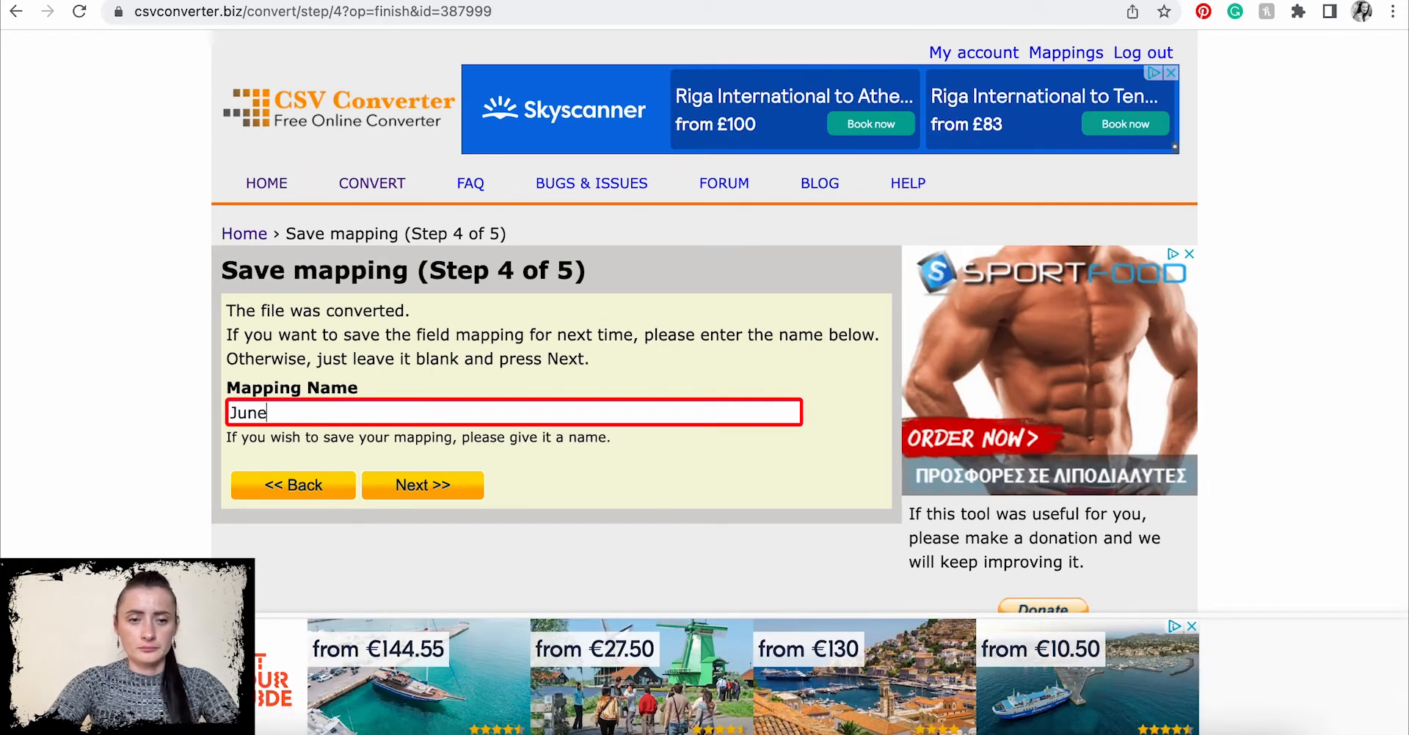
type("2022")
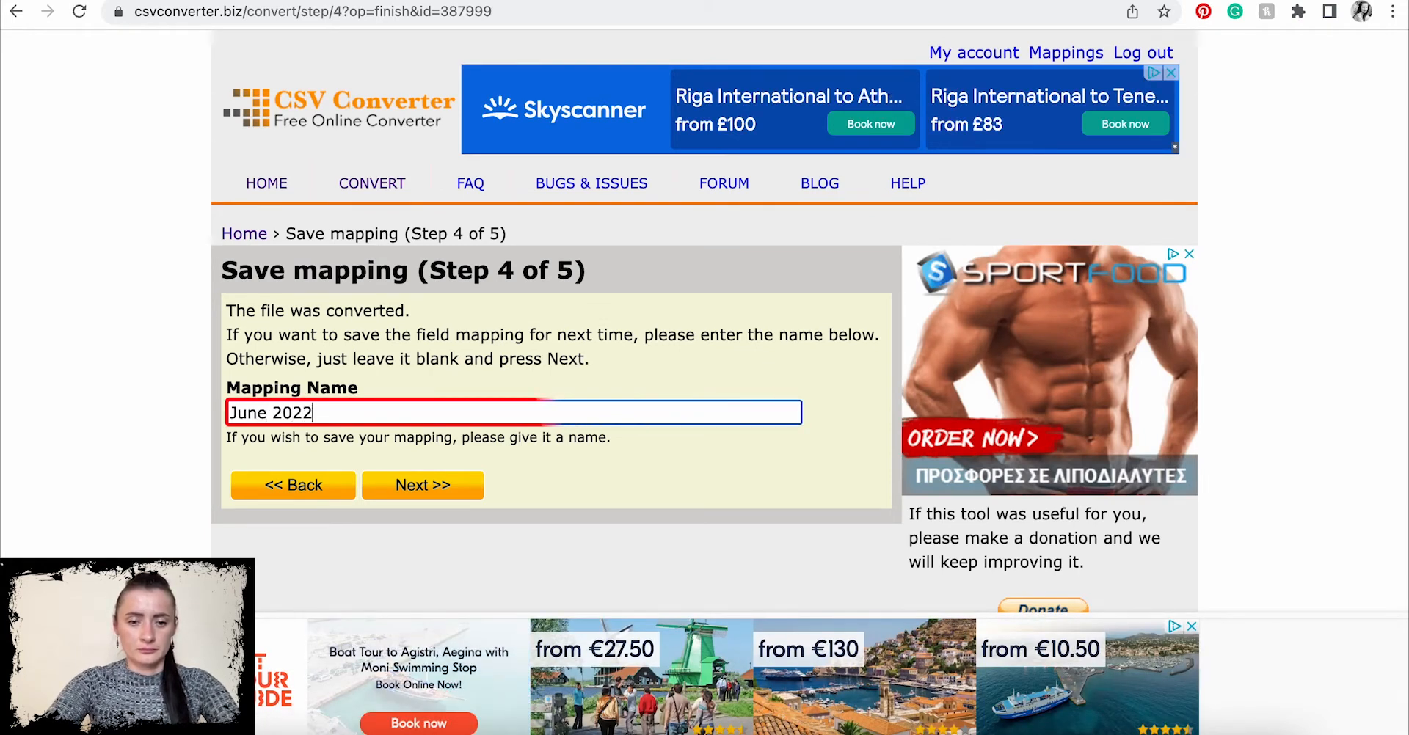
type("Bank Stat")
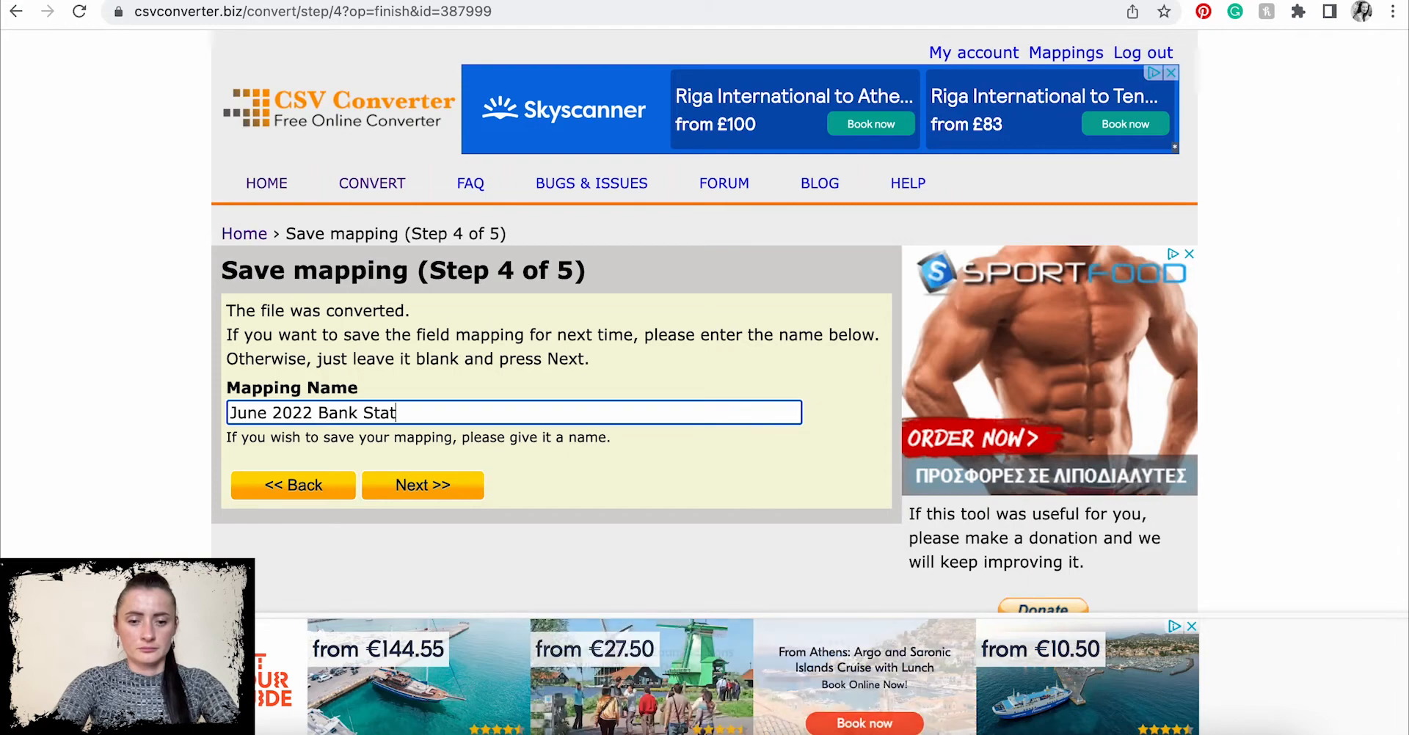
left_click(423, 485)
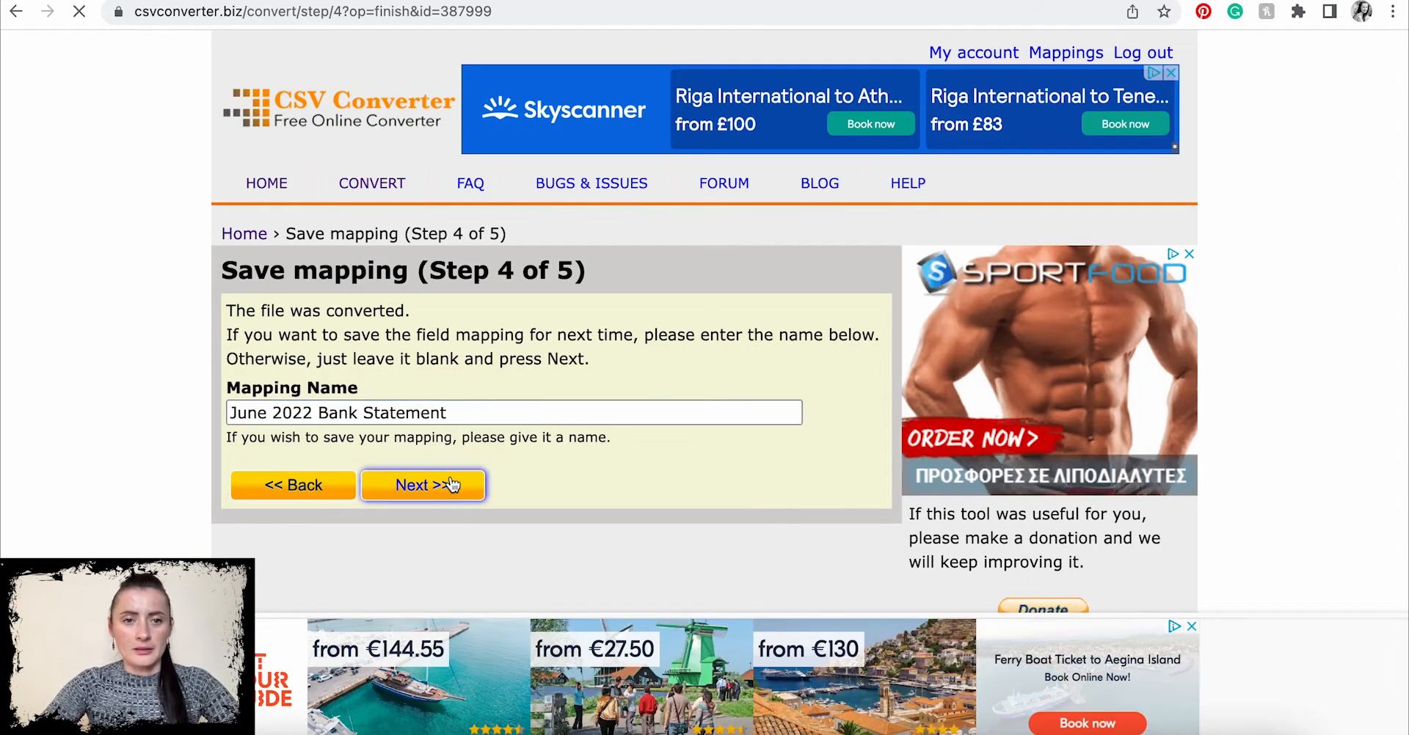
left_click(422, 485)
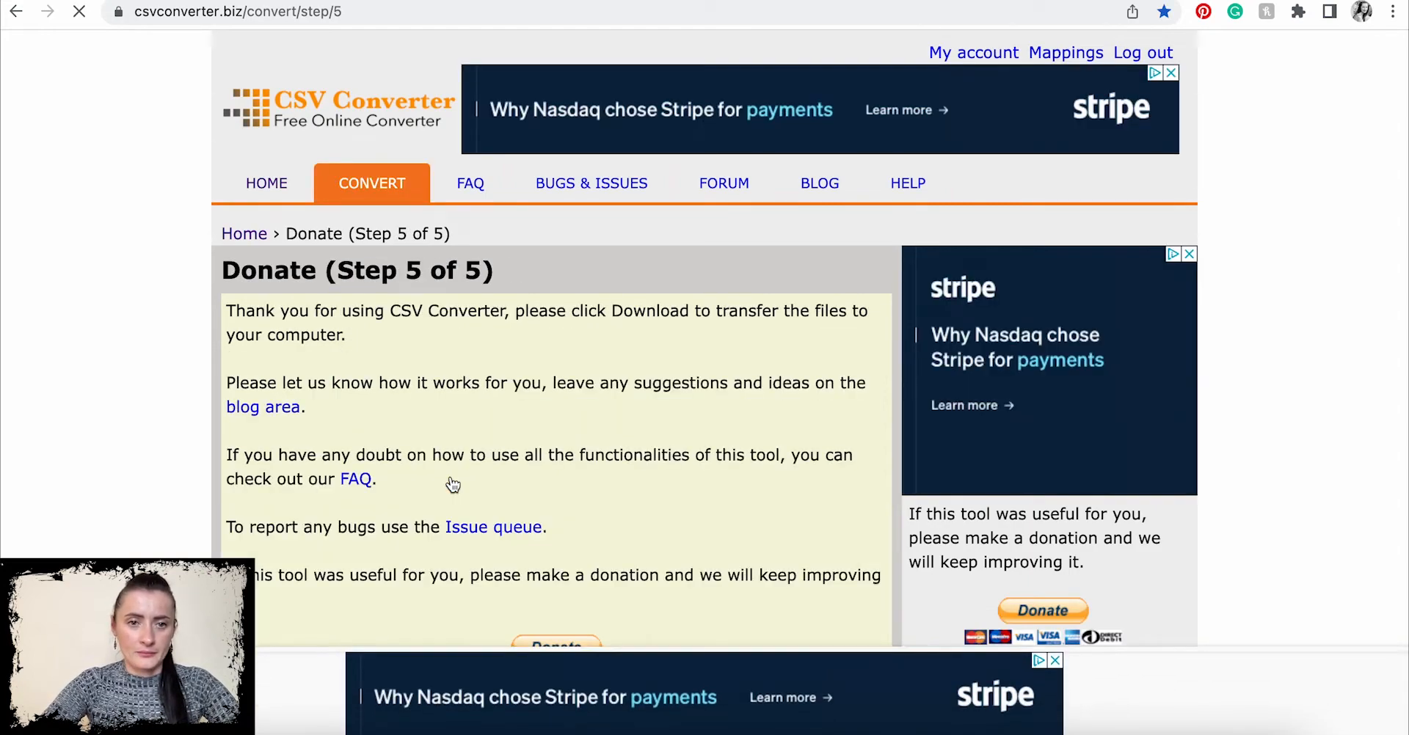
Download the converted QIF file from the Step 5 page.
scroll("down", 3)
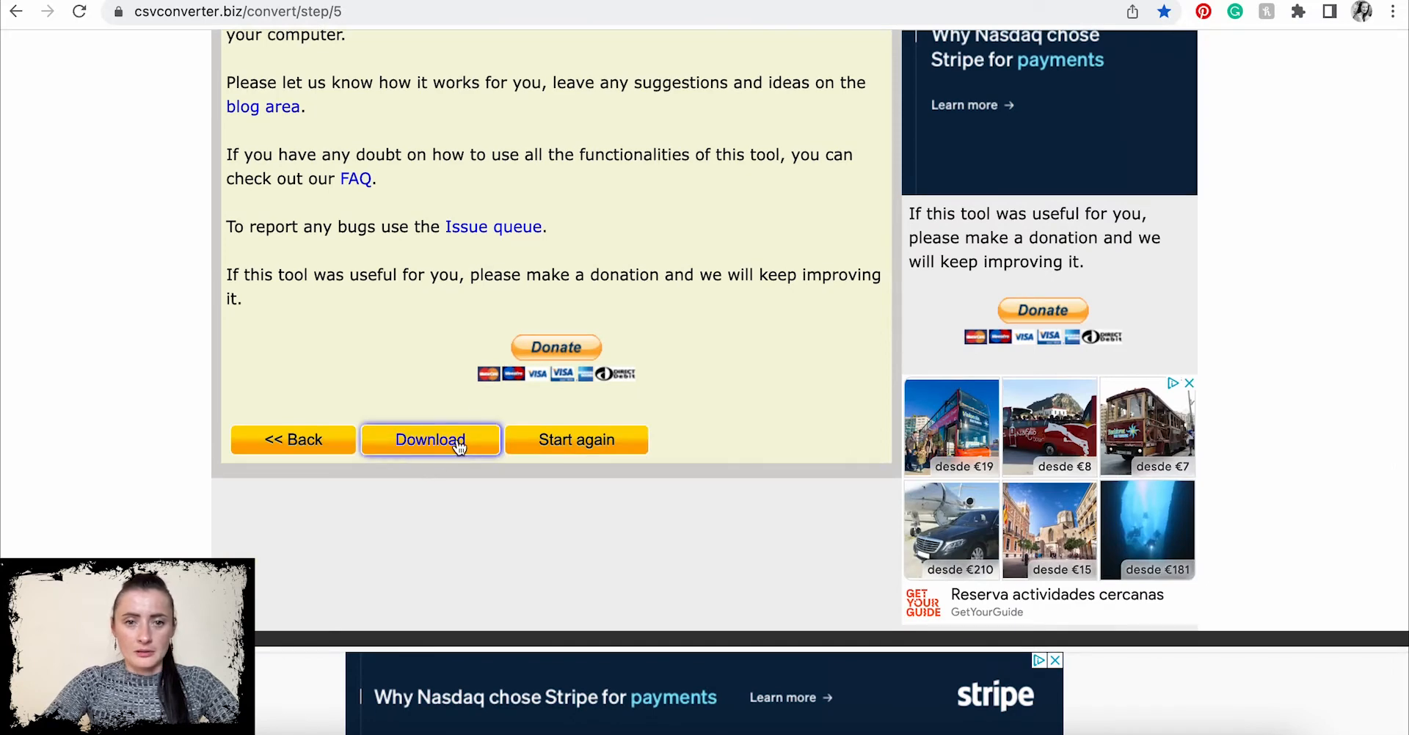
left_click(431, 439)
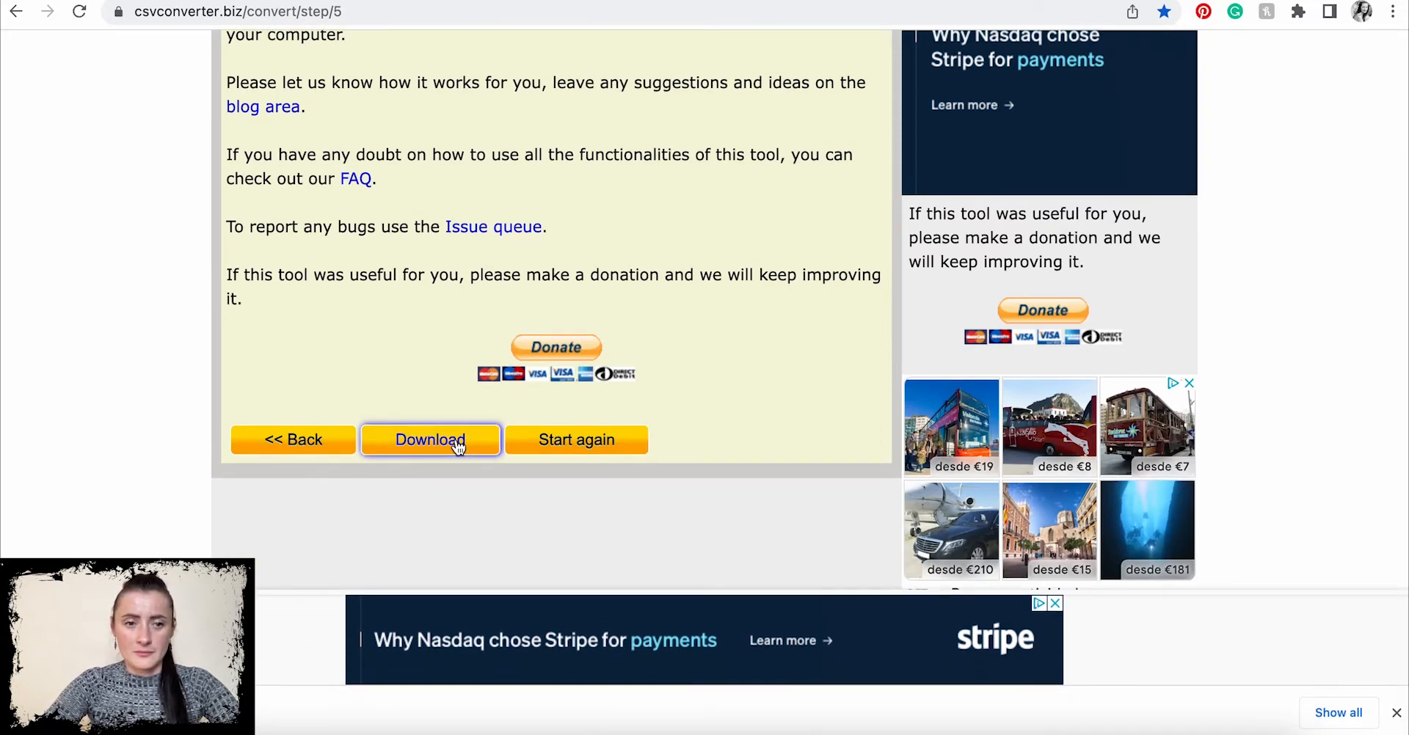
mouse_move(429, 440)
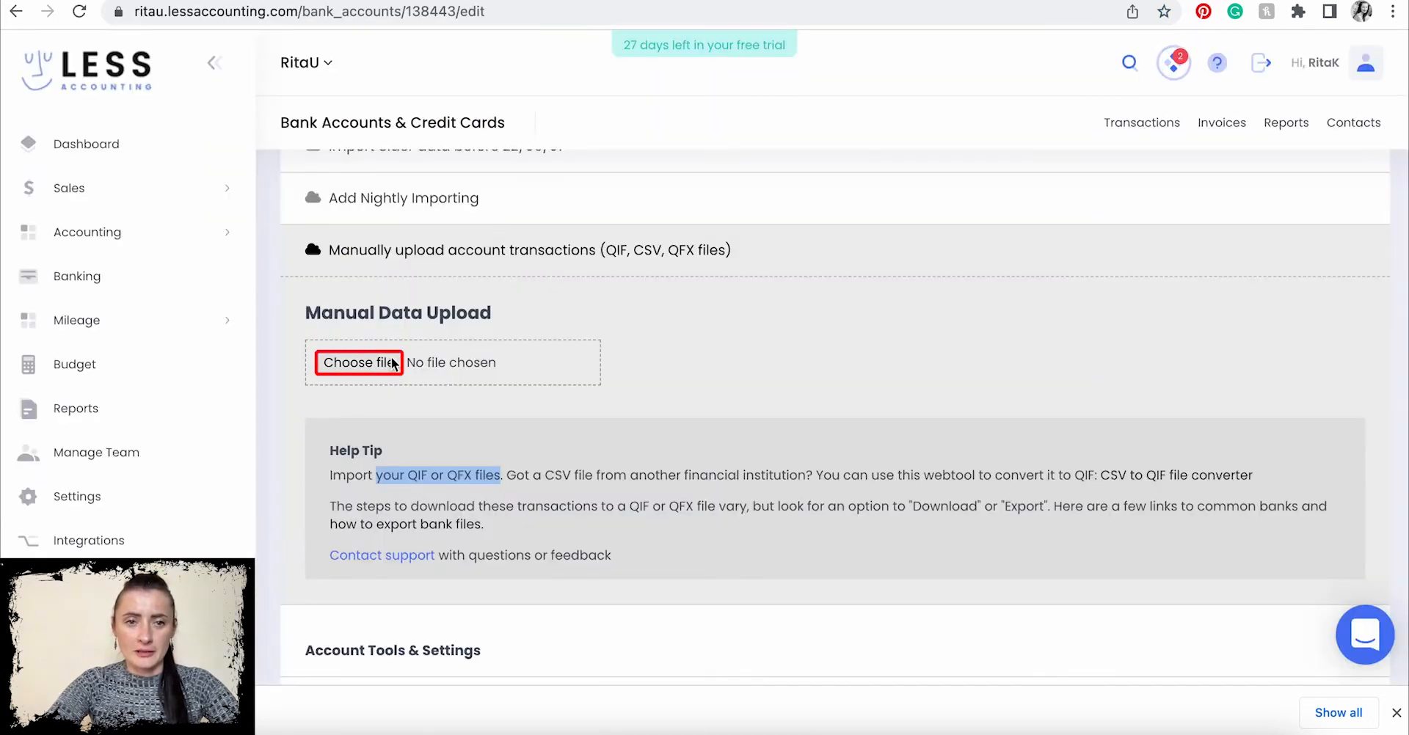
Upload the june-2022 bank statement .qif from Documents to Rita's Bank – Current.
left_click(357, 362)
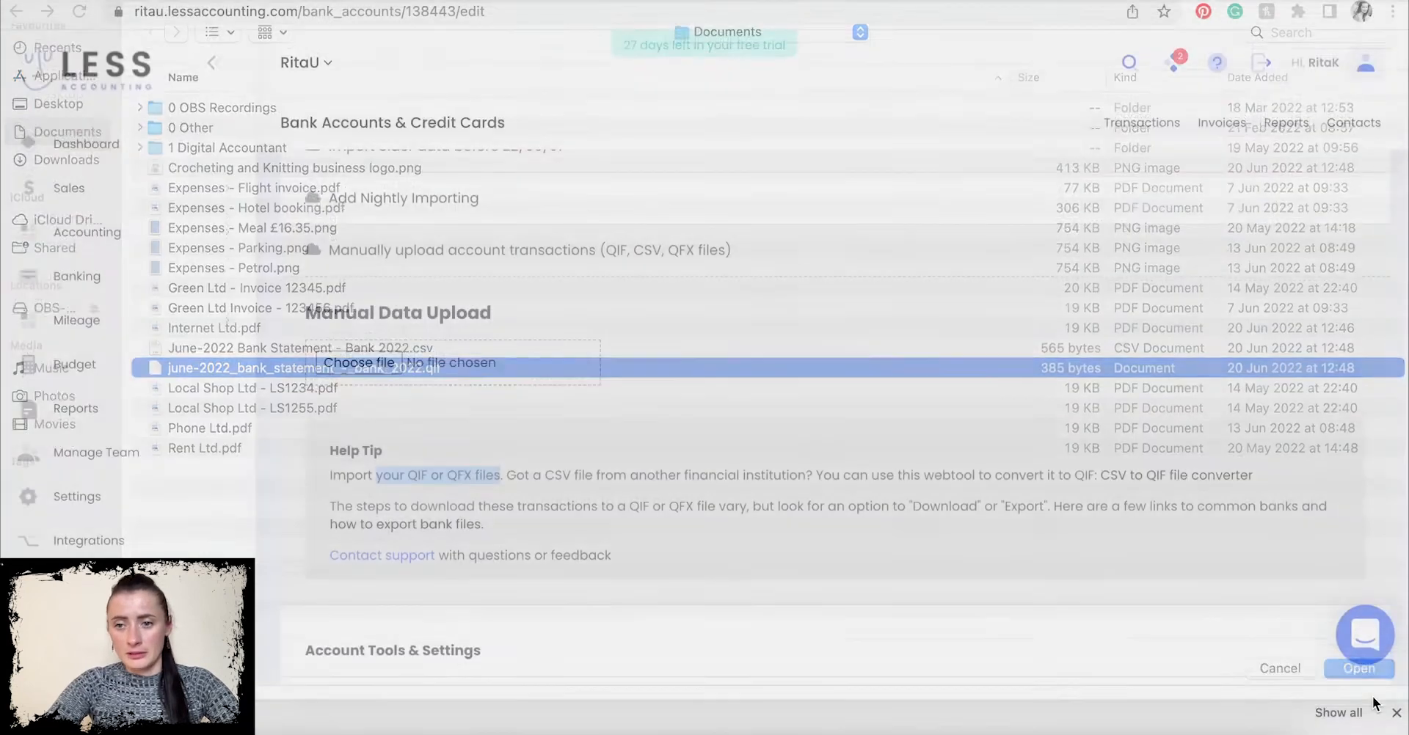
left_click(1358, 667)
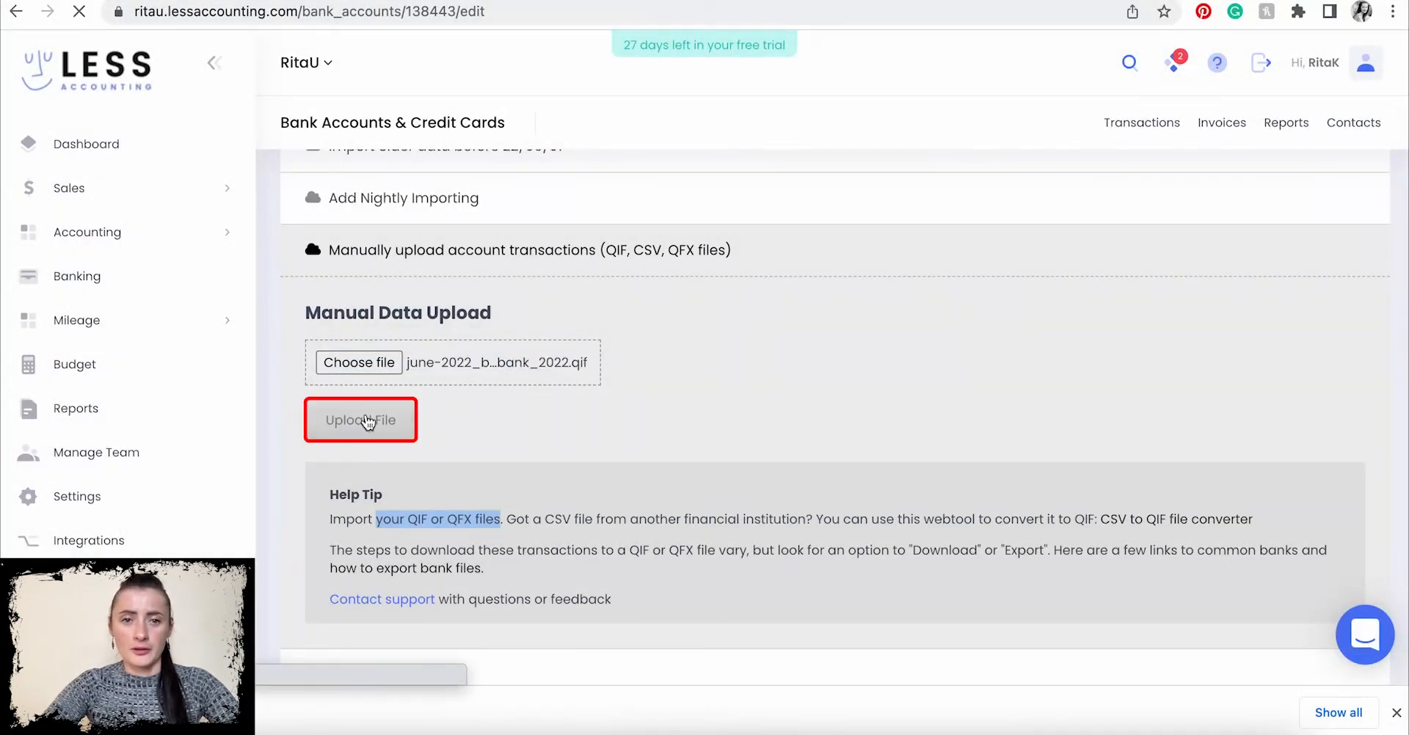
left_click(360, 420)
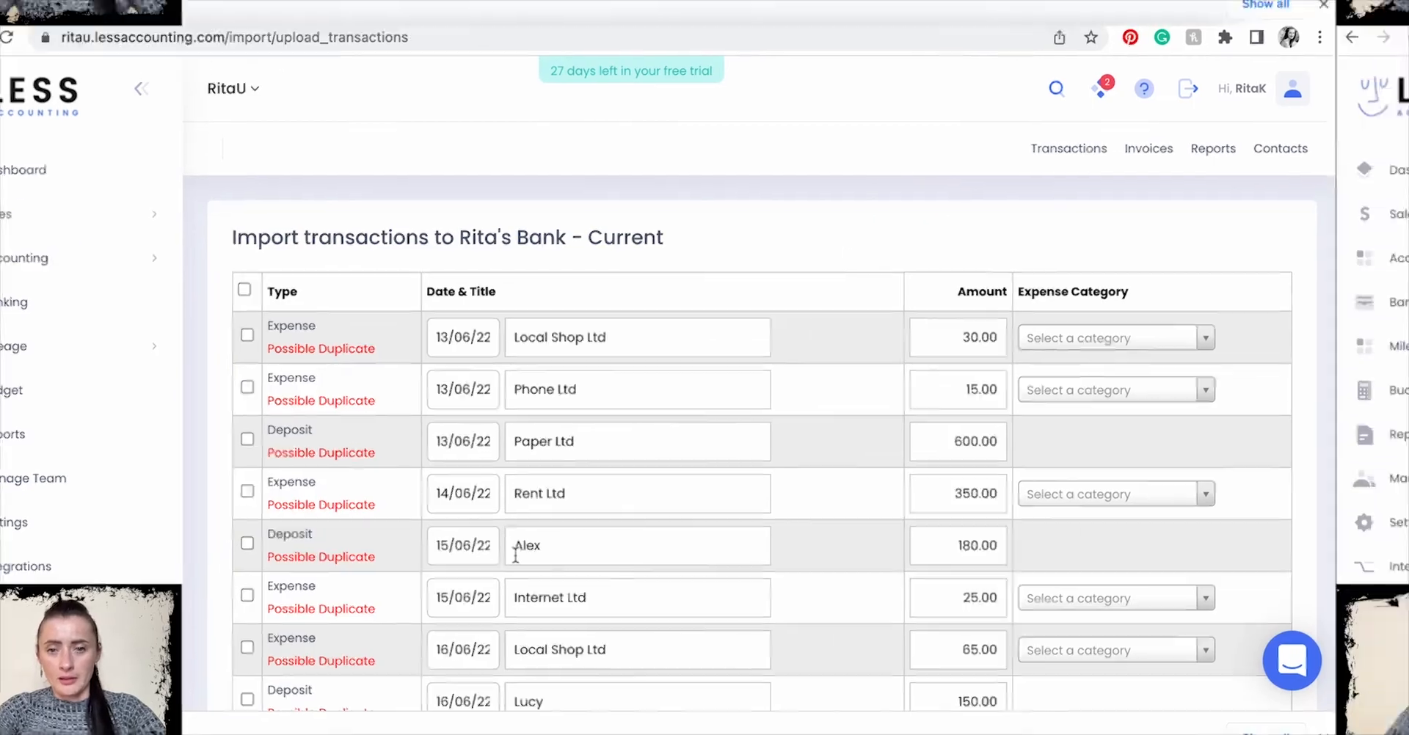